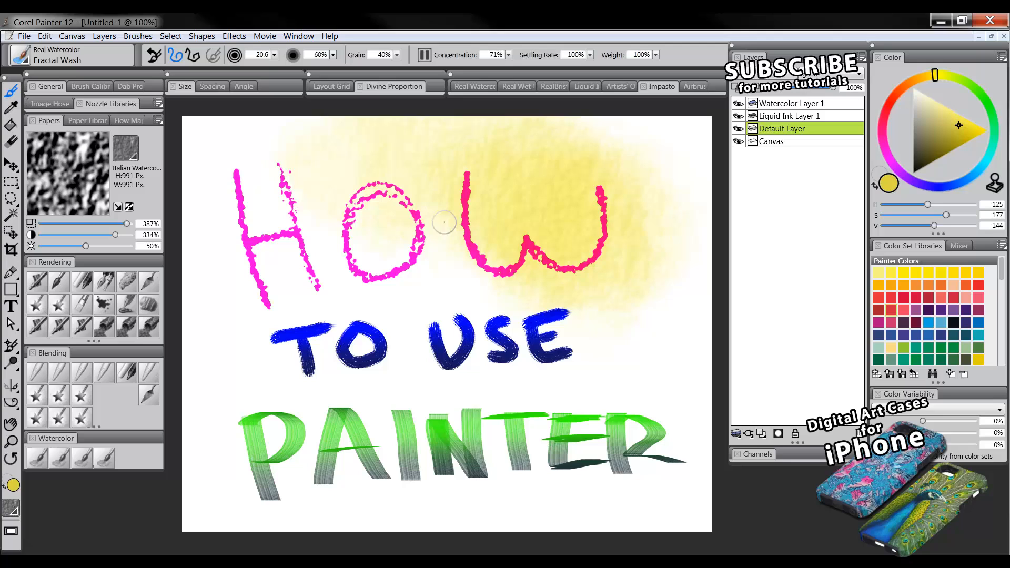
mouse_move(299, 182)
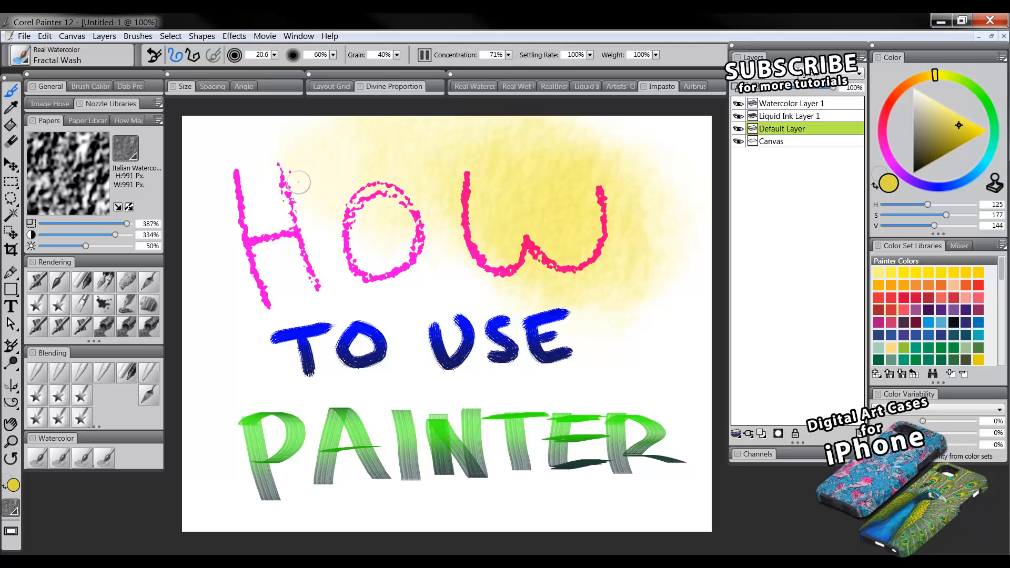
- Smear a dark olive Art Marker stroke behind 'TO USE', then select the Charcoal brush
click(20, 55)
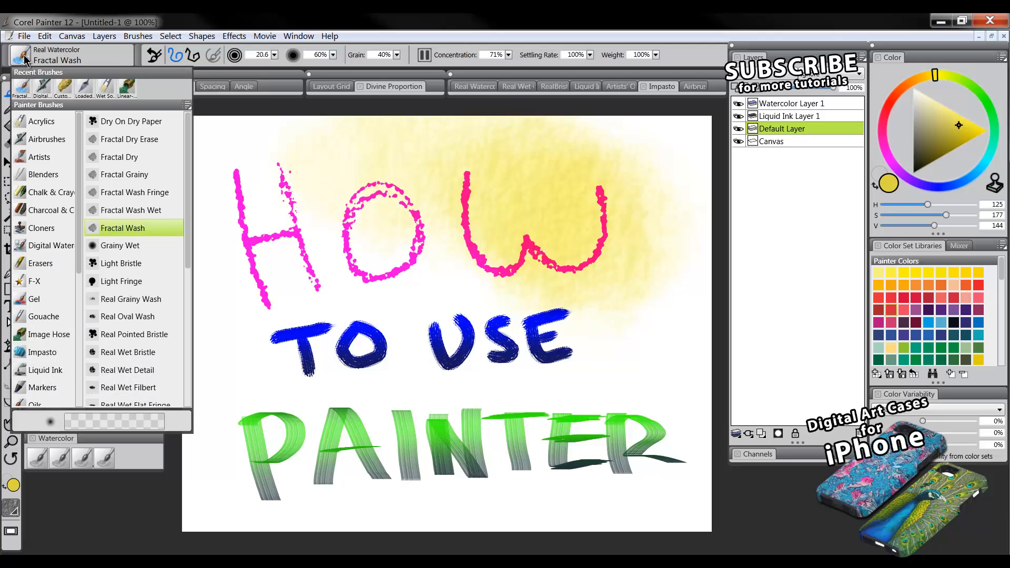
mouse_move(41, 121)
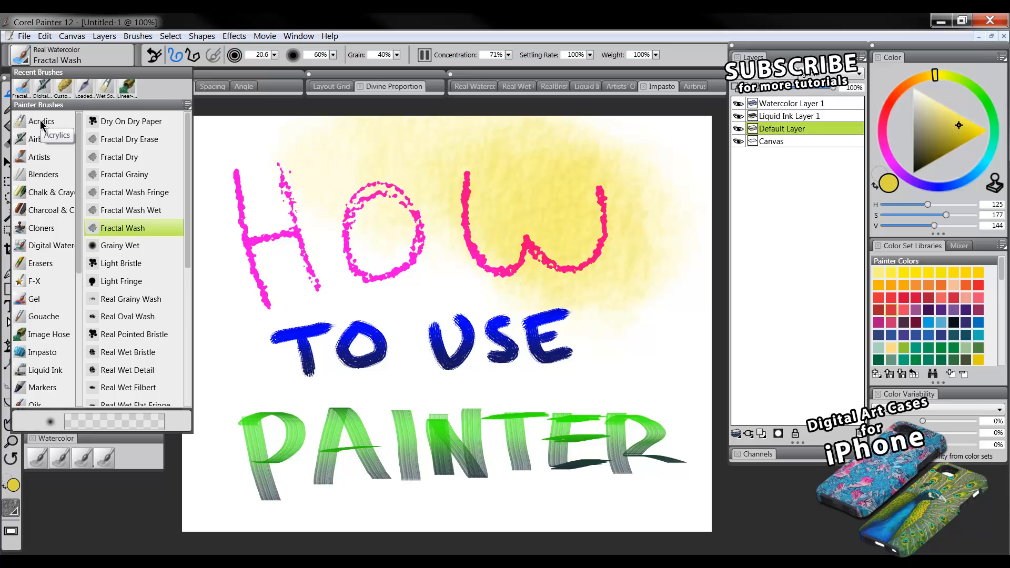
mouse_move(53, 245)
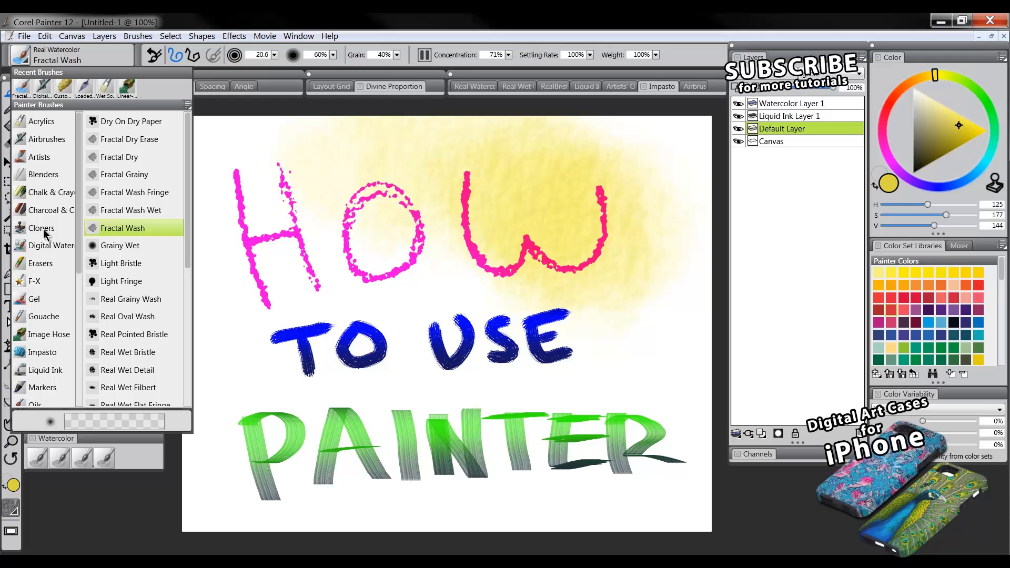
mouse_move(70, 249)
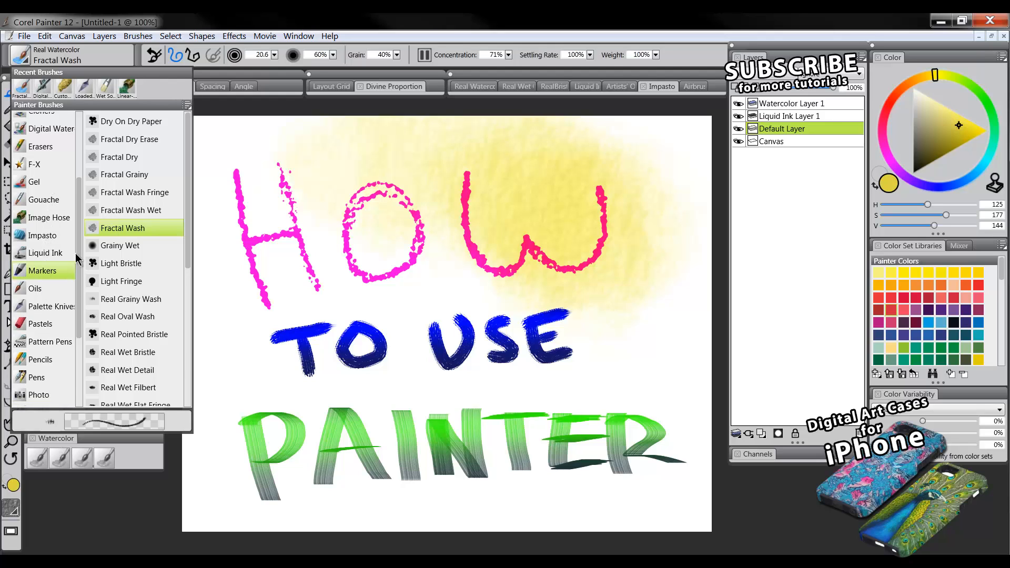
click(42, 270)
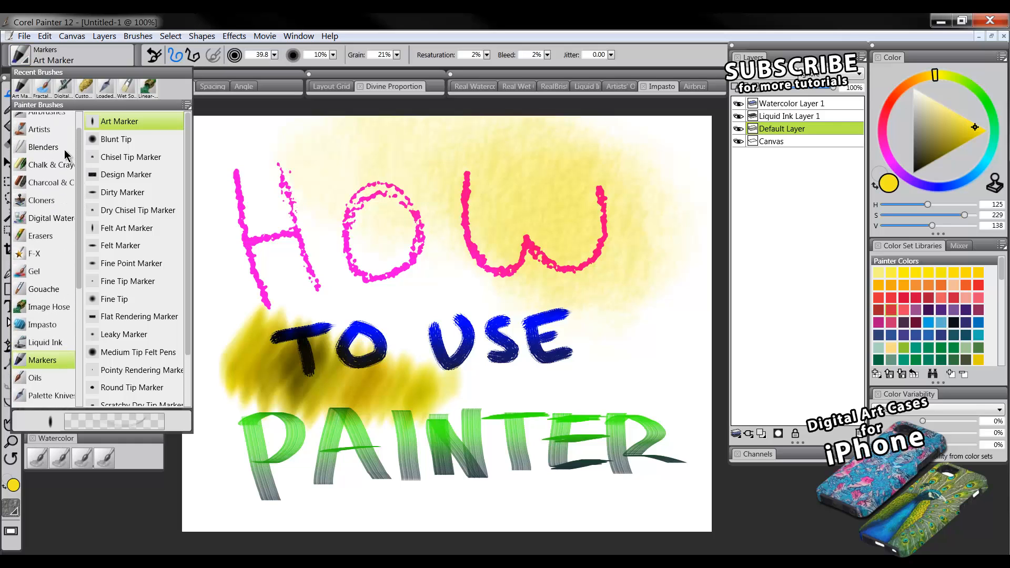
click(50, 182)
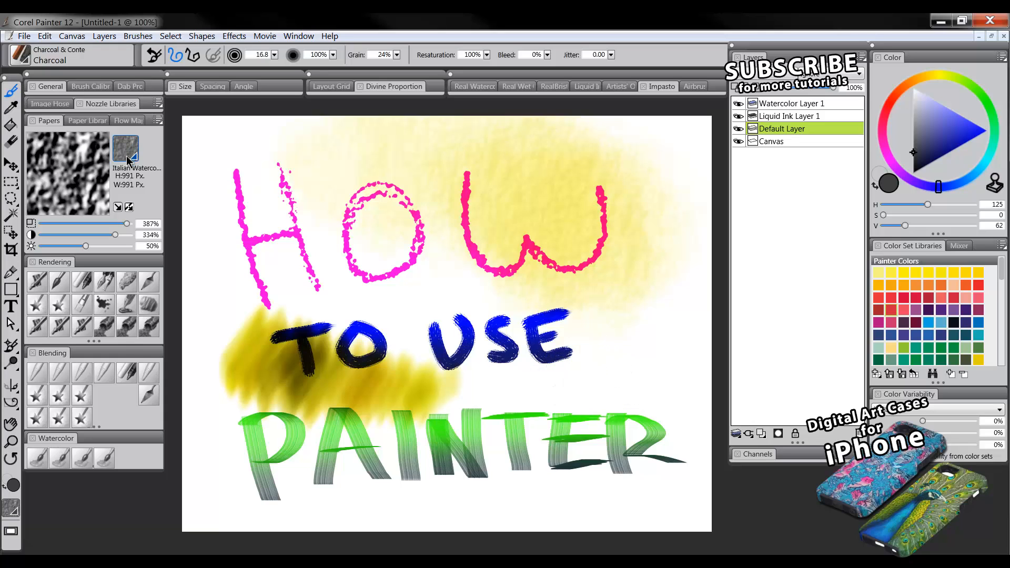
- Use Rough Charcoal paper for grey scribbles lower right and a green patch below HOW
click(126, 148)
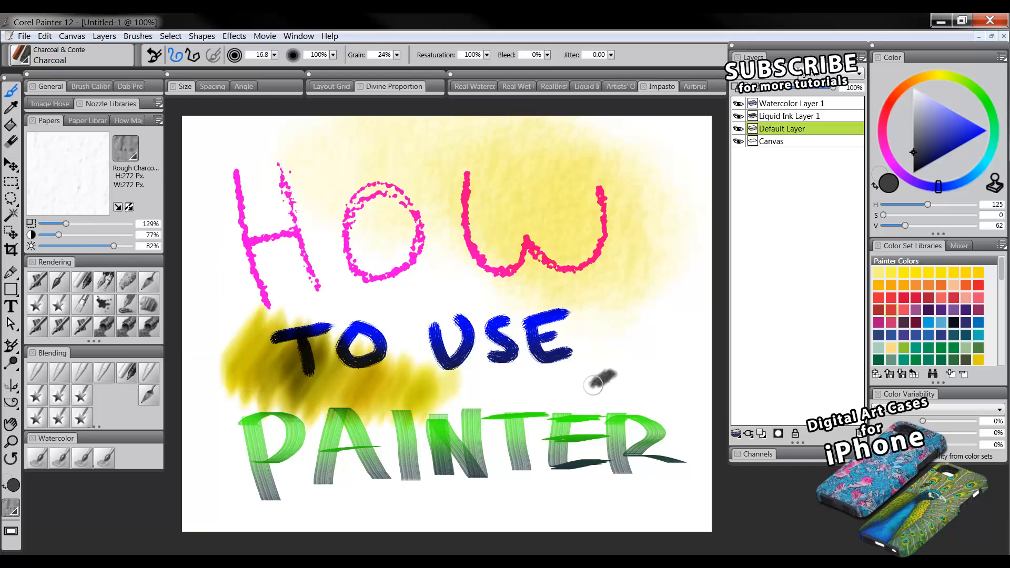
drag(593, 384, 667, 296)
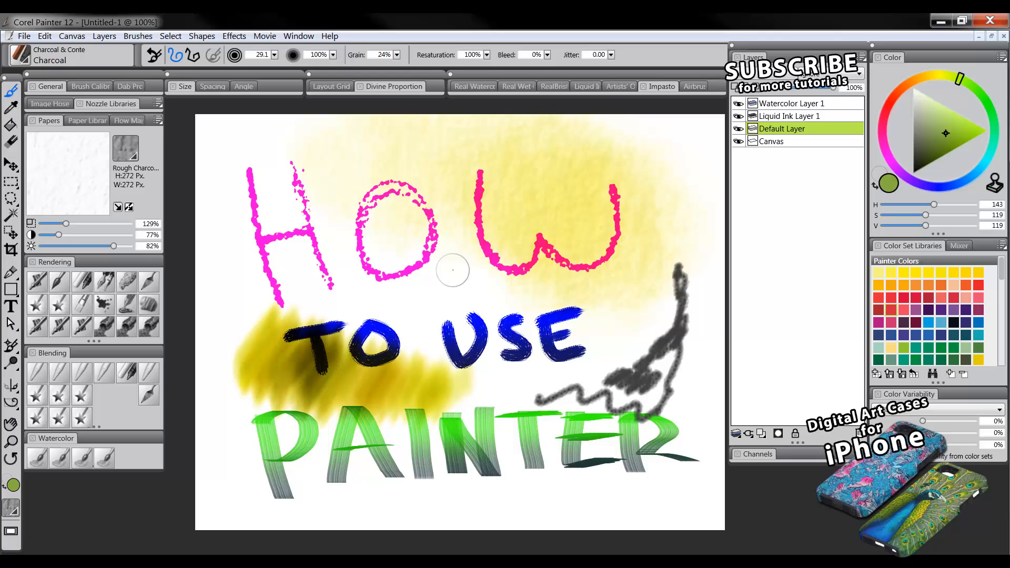
click(457, 271)
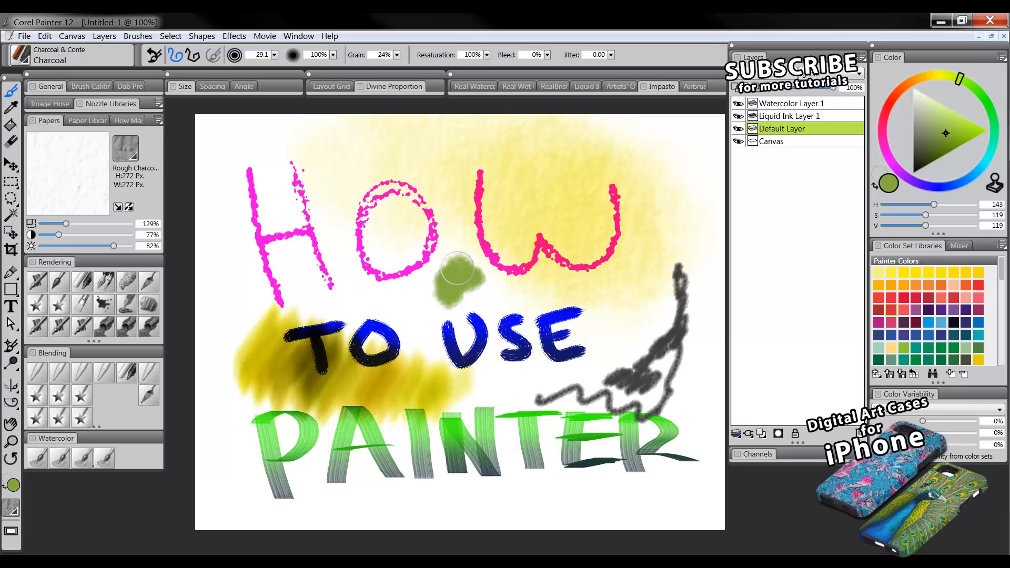
drag(457, 271, 474, 287)
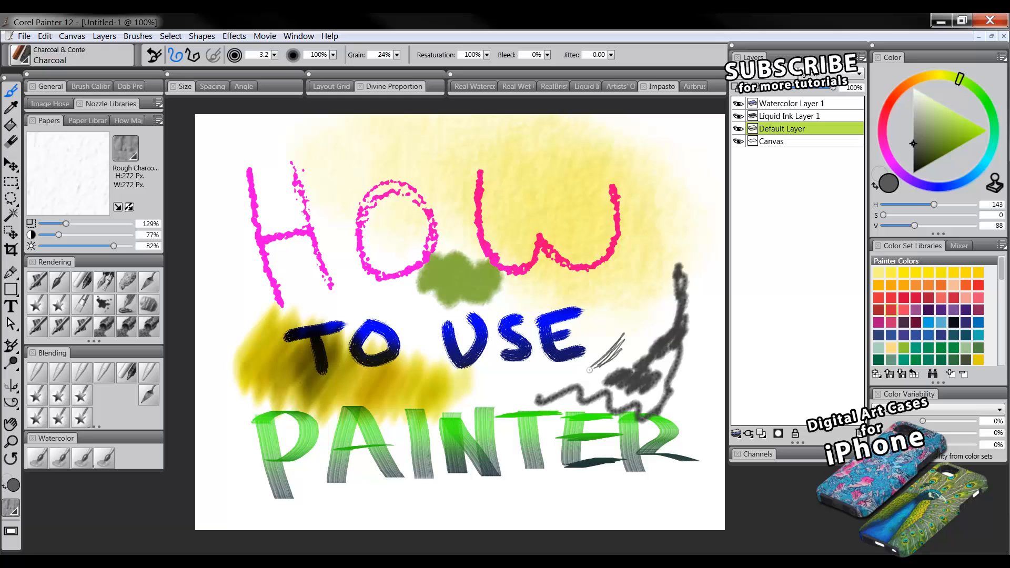
drag(589, 371, 638, 339)
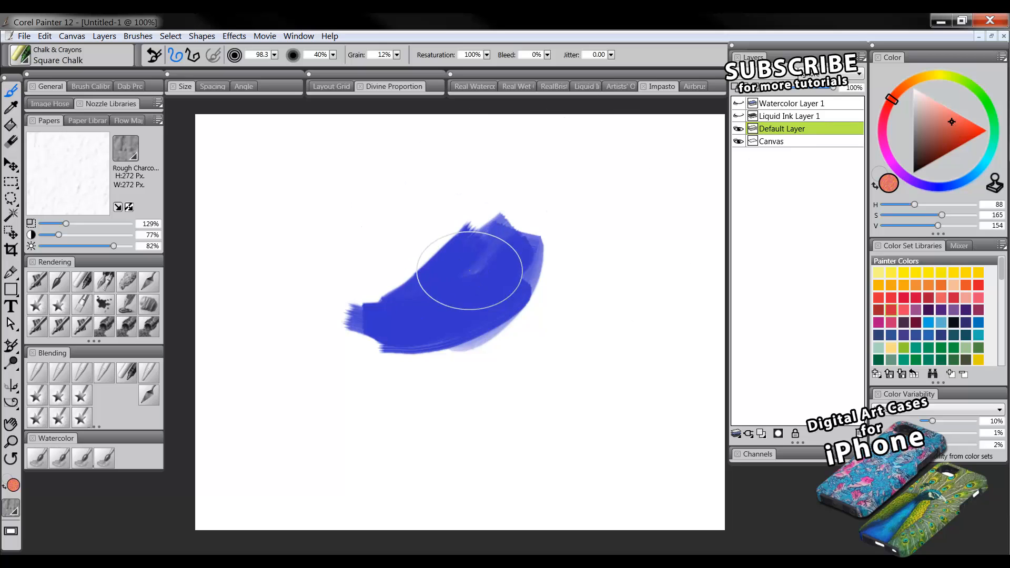
- Grain the blue stroke with orange Square Chalk and add a chalk blob upper left
drag(470, 270, 542, 226)
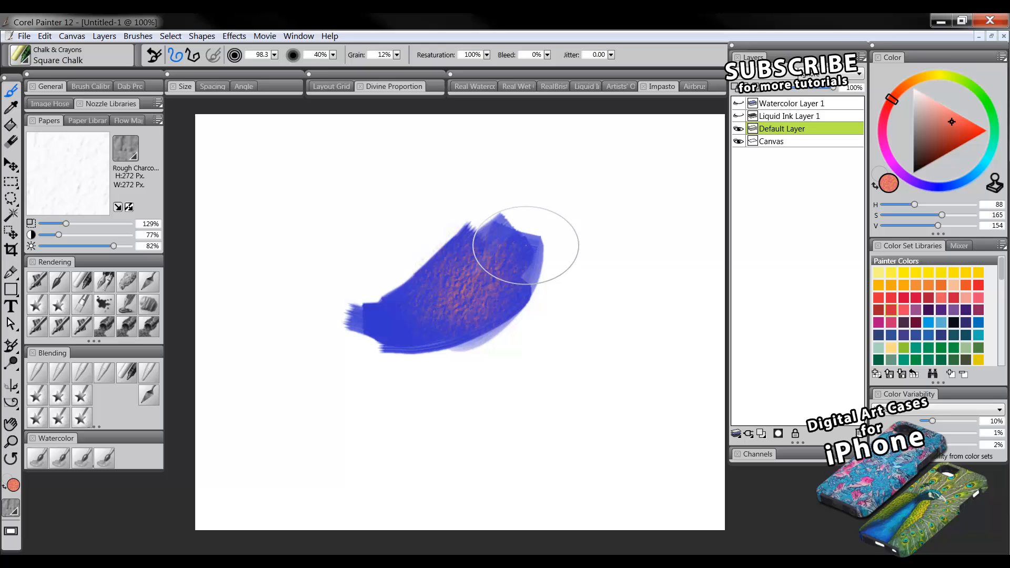
mouse_move(551, 236)
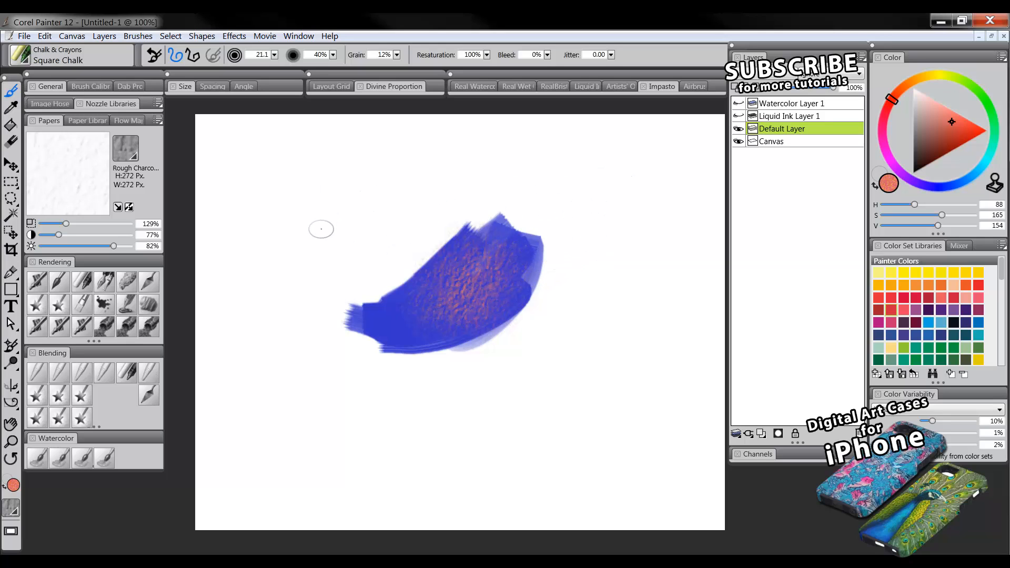
drag(319, 200, 325, 242)
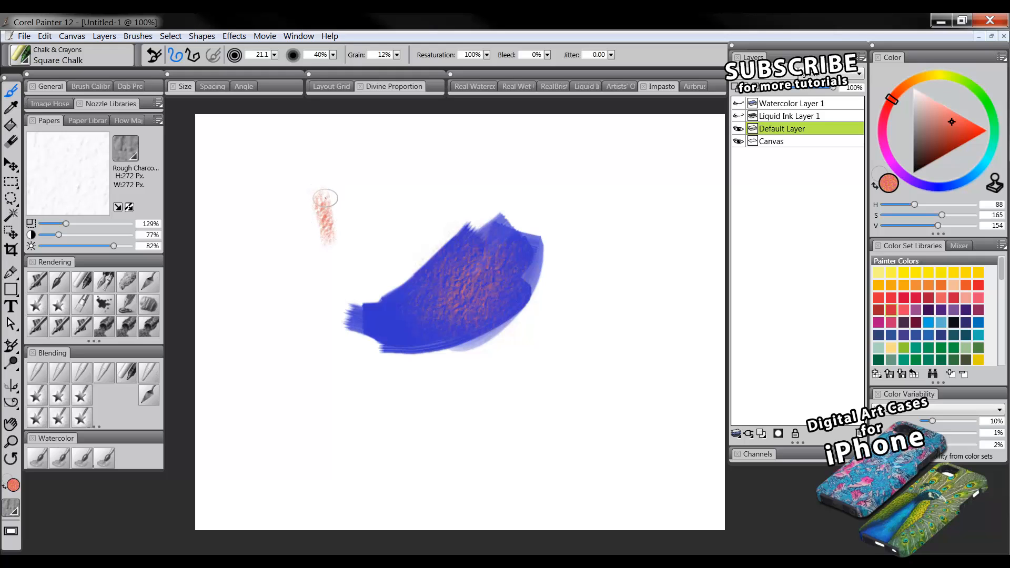
mouse_move(330, 193)
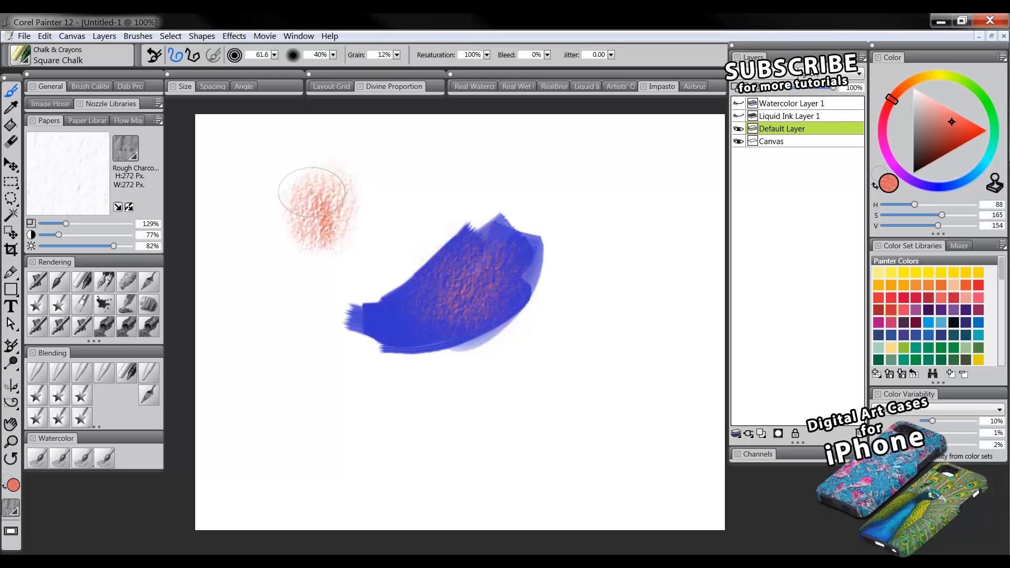
mouse_move(57, 150)
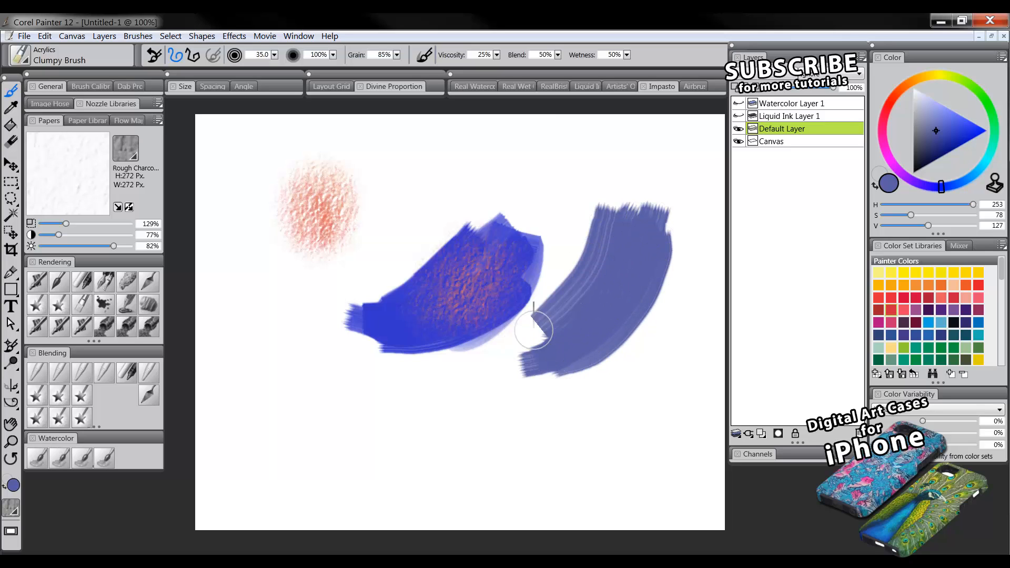
drag(531, 329, 556, 316)
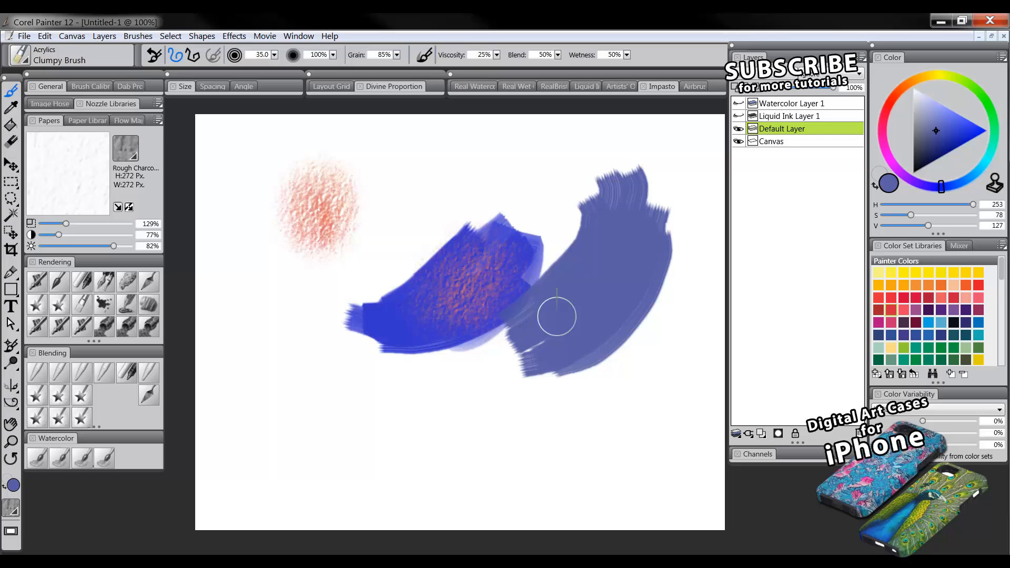
drag(557, 316, 480, 409)
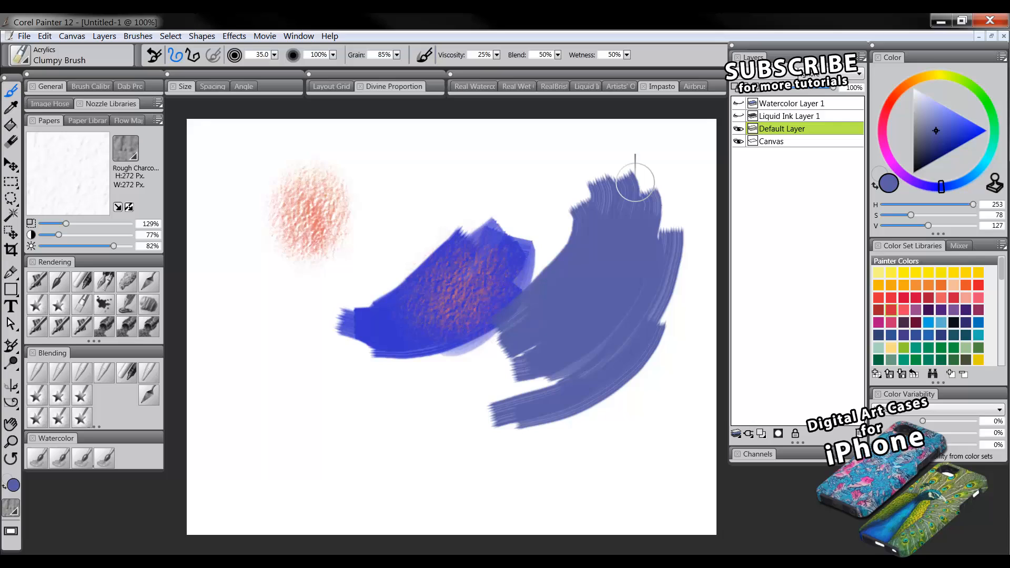
mouse_move(670, 164)
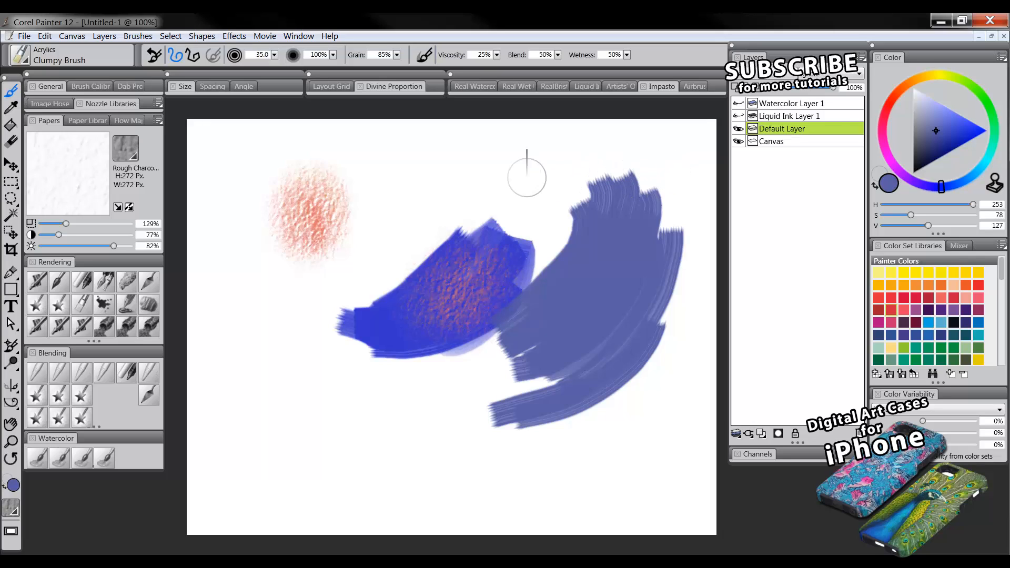
mouse_move(585, 152)
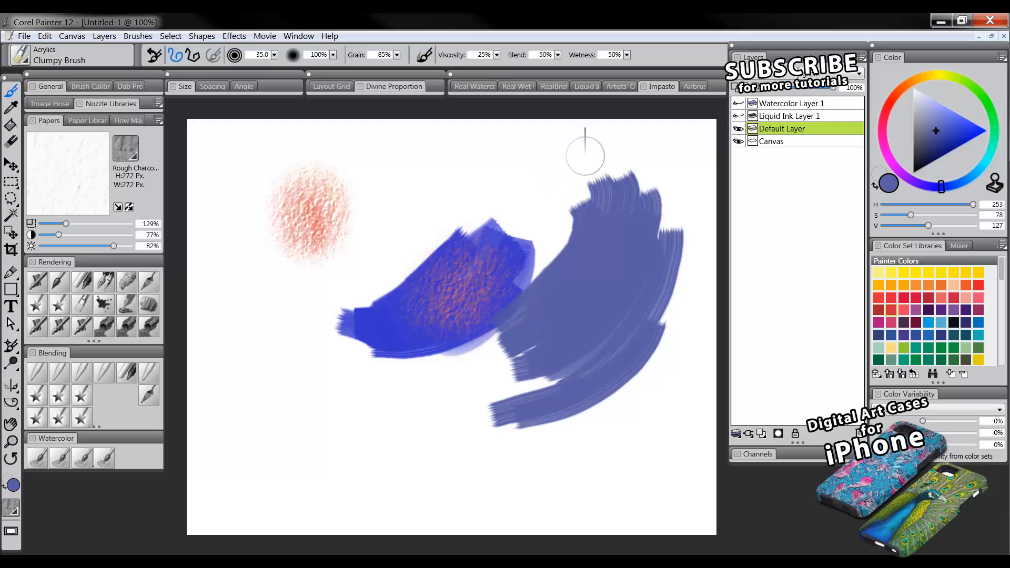
mouse_move(549, 169)
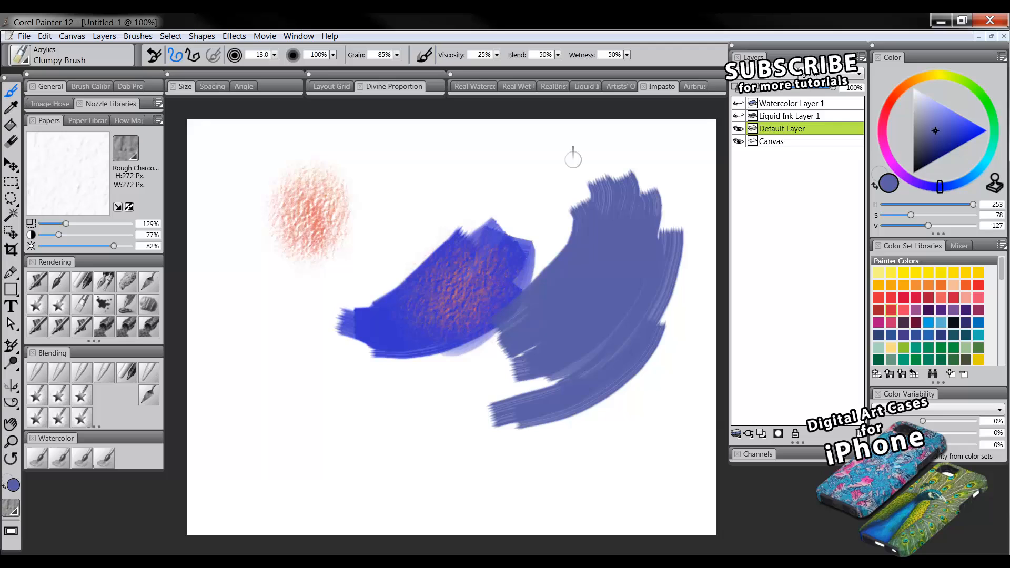
mouse_move(523, 195)
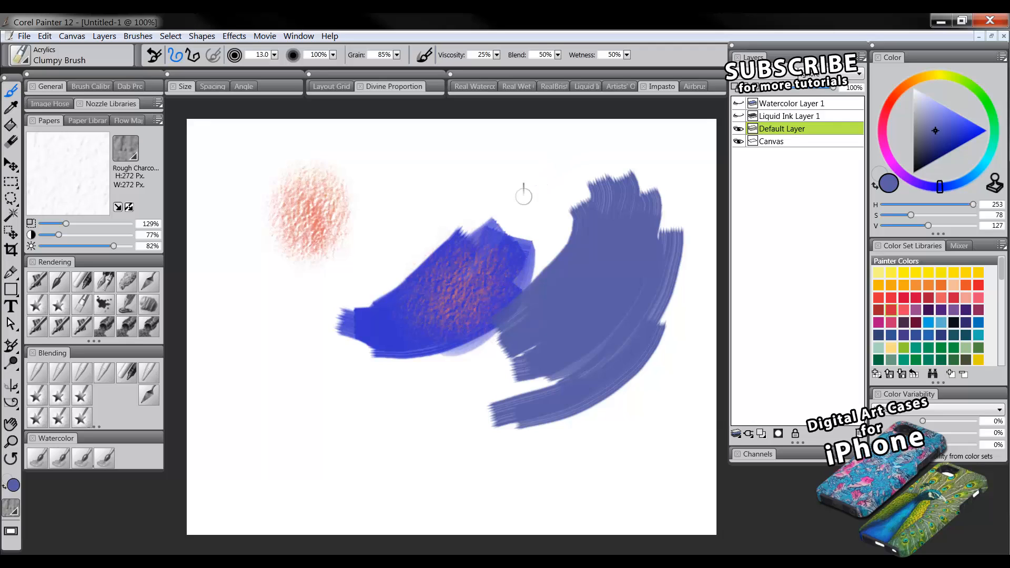
mouse_move(361, 234)
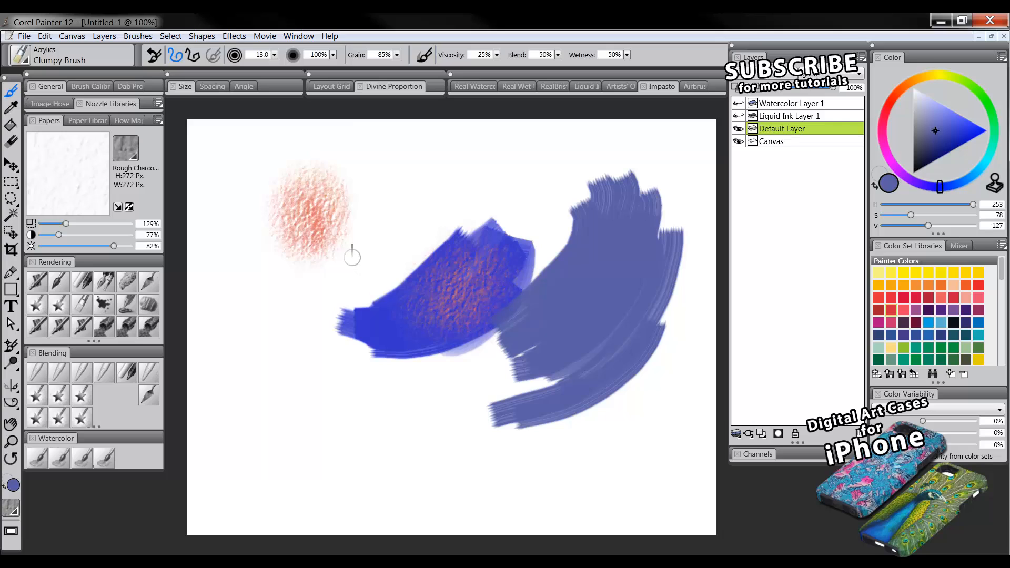
mouse_move(549, 210)
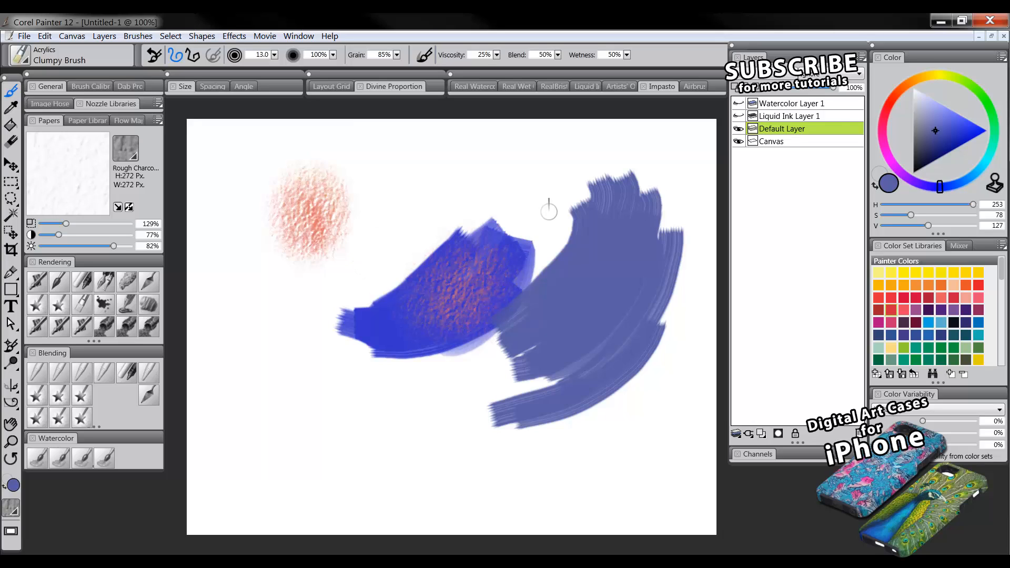
mouse_move(359, 264)
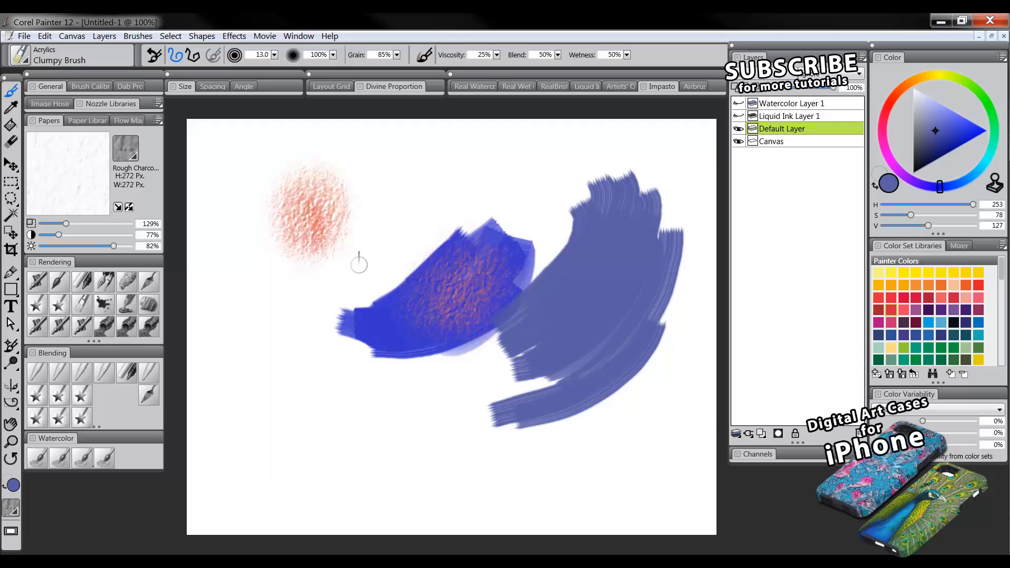
mouse_move(127, 281)
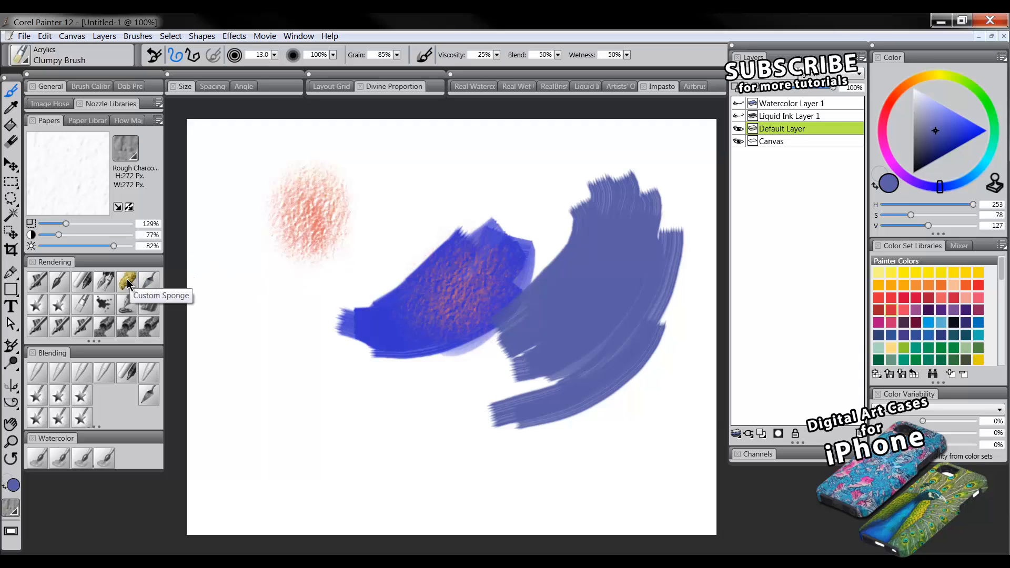
mouse_move(237, 252)
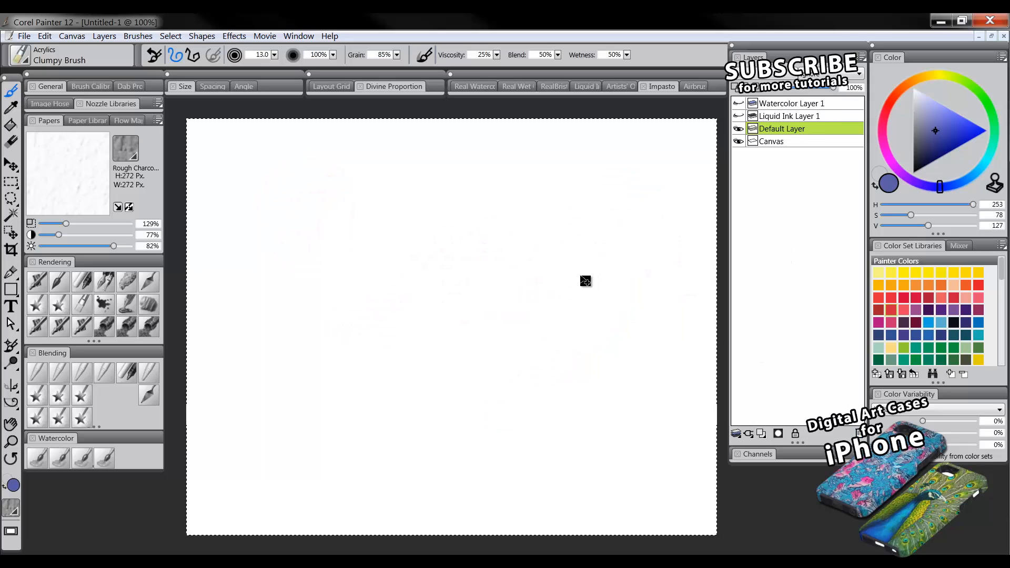
mouse_move(501, 289)
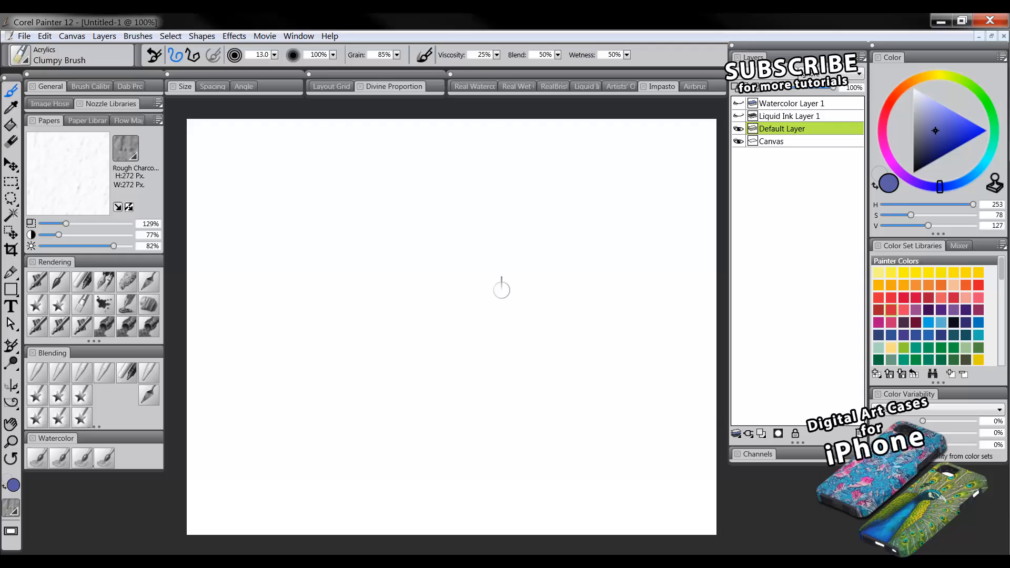
mouse_move(380, 227)
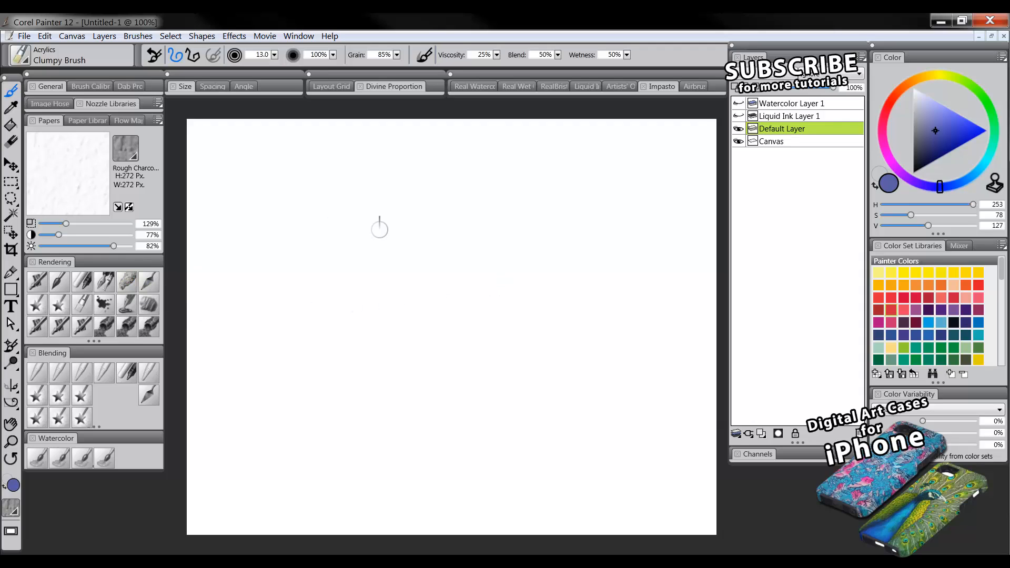
mouse_move(485, 227)
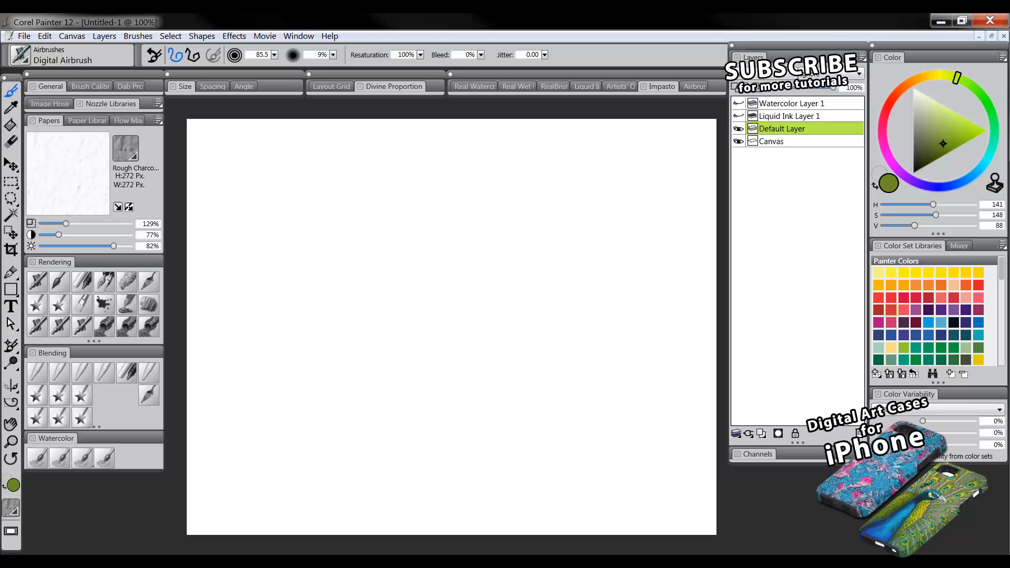
- Airbrush a soft green cloud-shaped blob at canvas centre
click(393, 248)
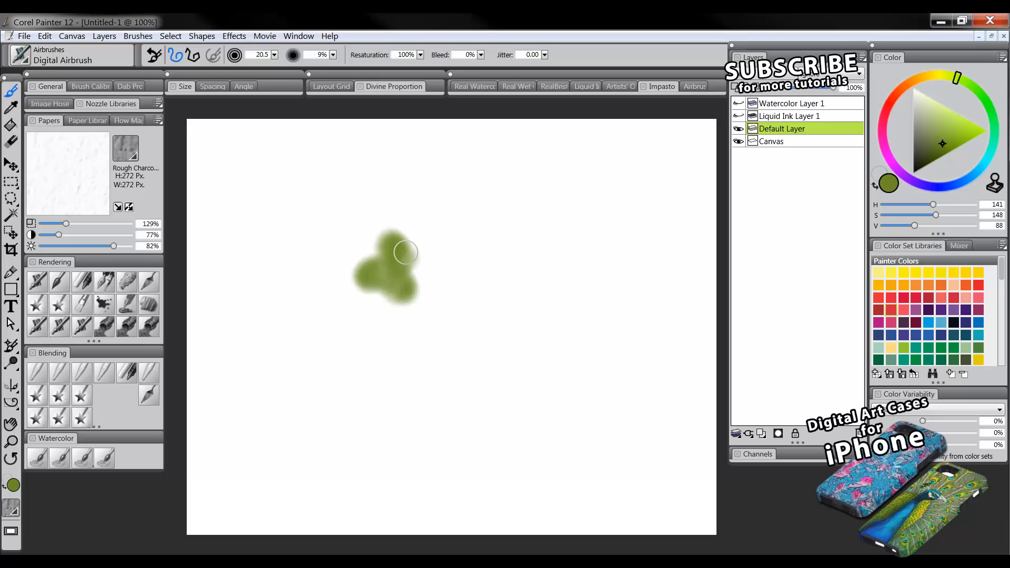
drag(397, 252, 444, 274)
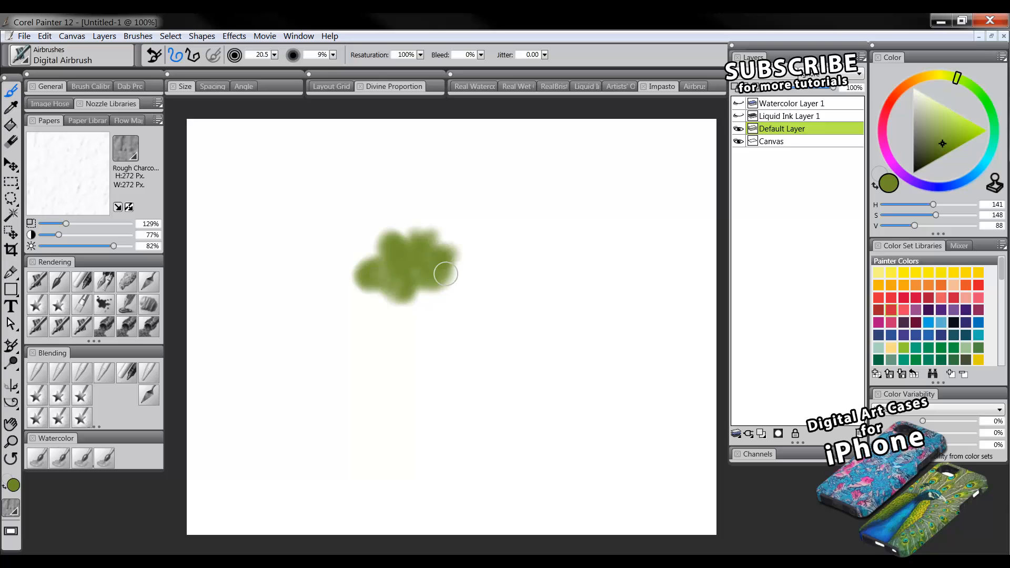
drag(445, 274, 368, 282)
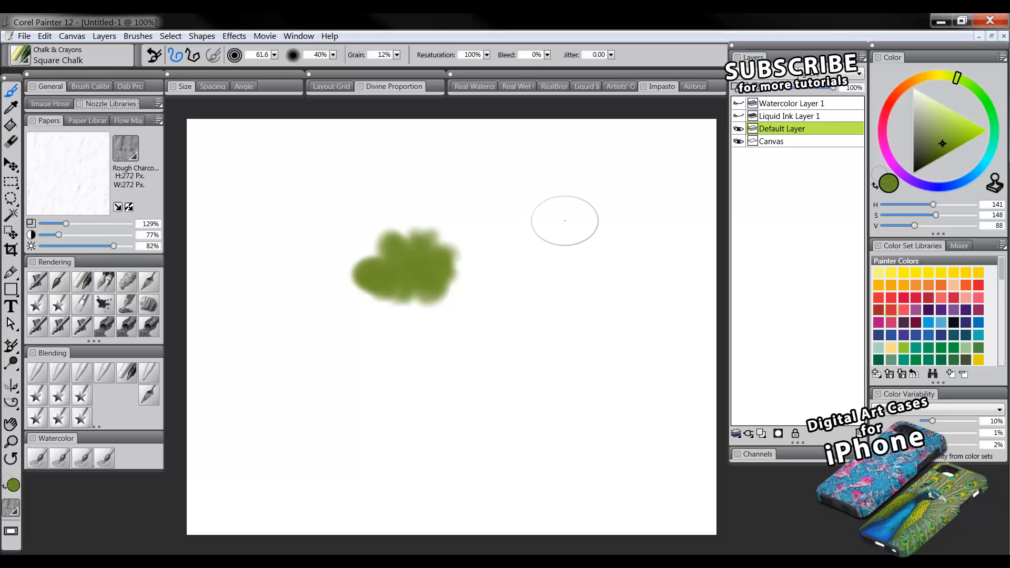
- Build a grainy green Square Chalk patch to the right of the blob
drag(565, 221, 564, 264)
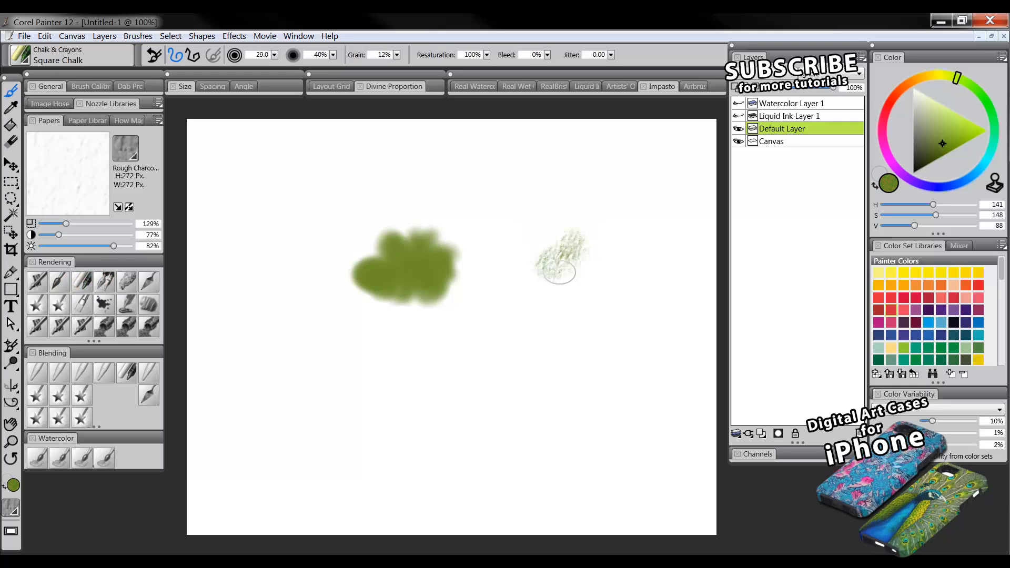
drag(561, 271, 615, 235)
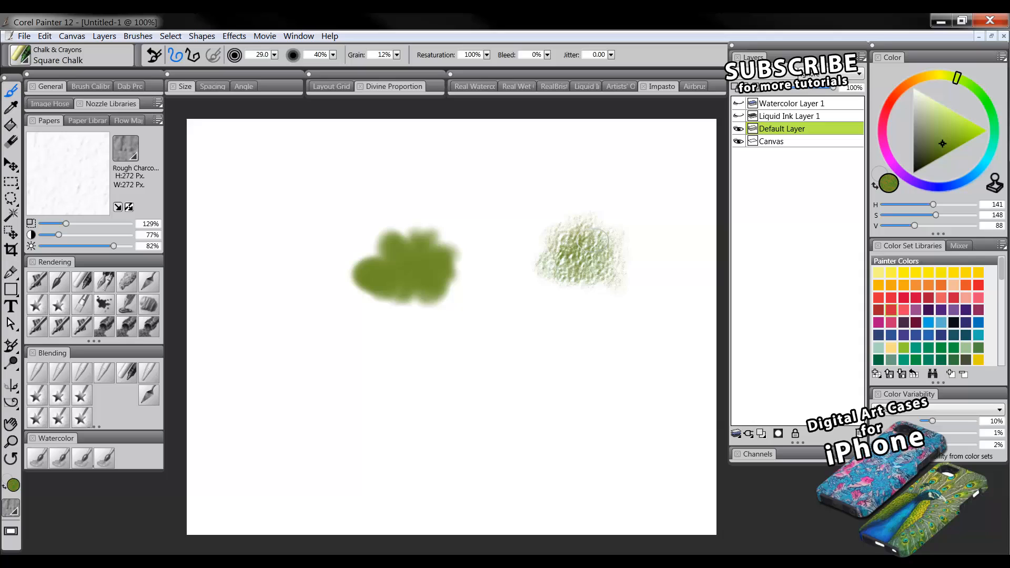
drag(593, 238, 580, 278)
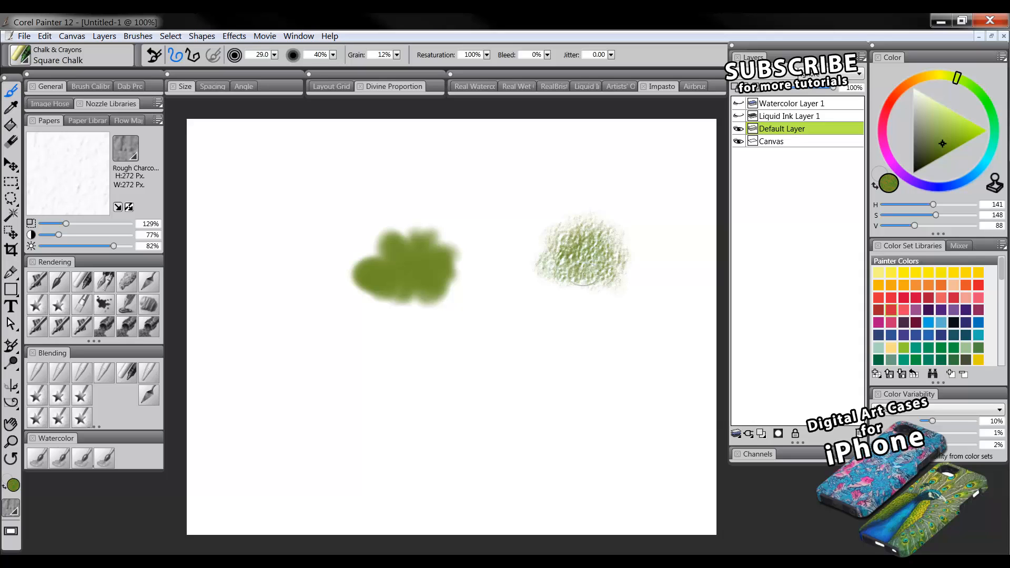
mouse_move(654, 219)
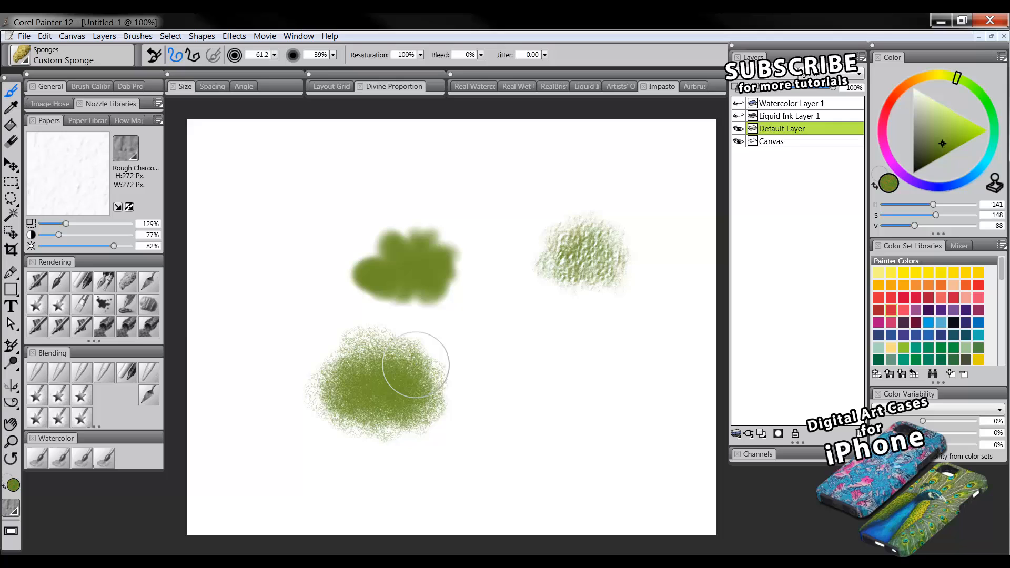
mouse_move(82, 302)
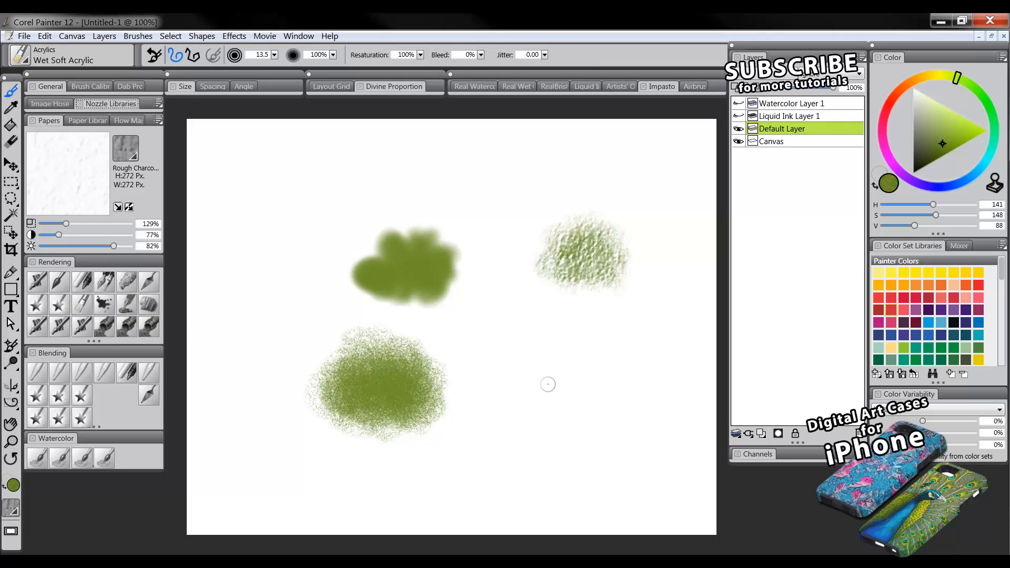
- Enlarge the Wet Soft Acrylic brush and dab a dappled green blob at lower right
drag(542, 386, 545, 377)
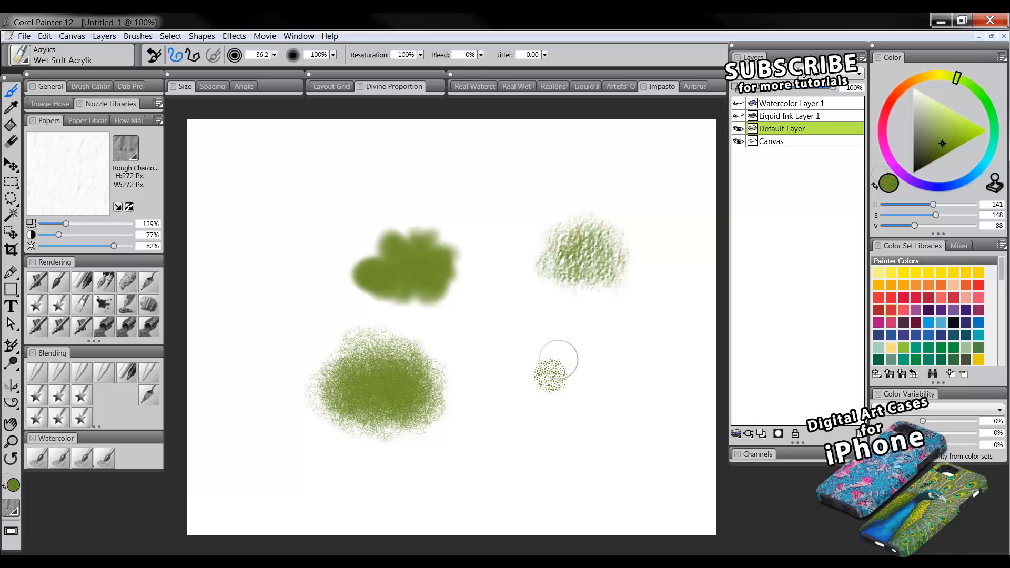
click(551, 361)
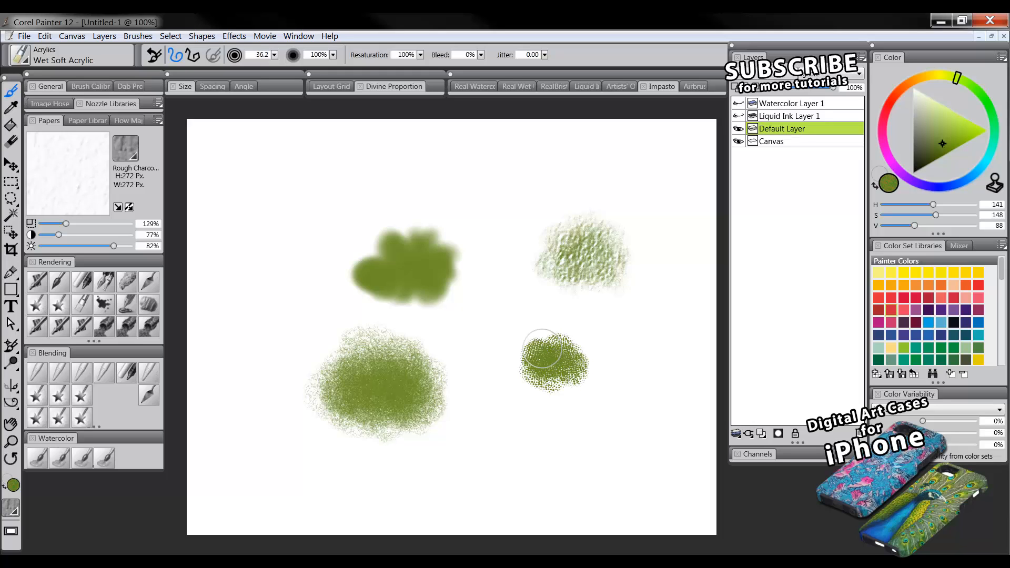
drag(555, 361, 522, 374)
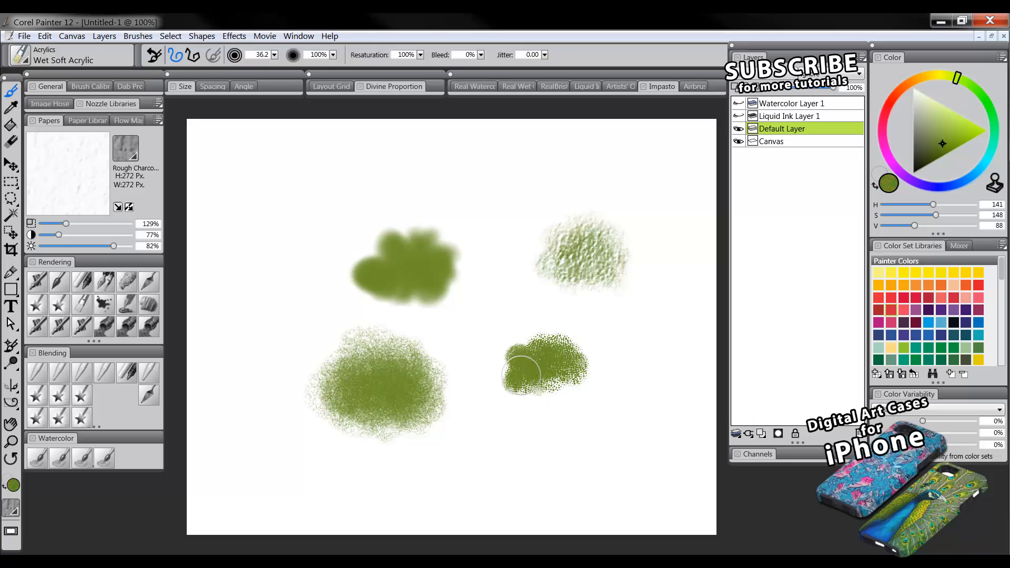
drag(522, 373, 589, 357)
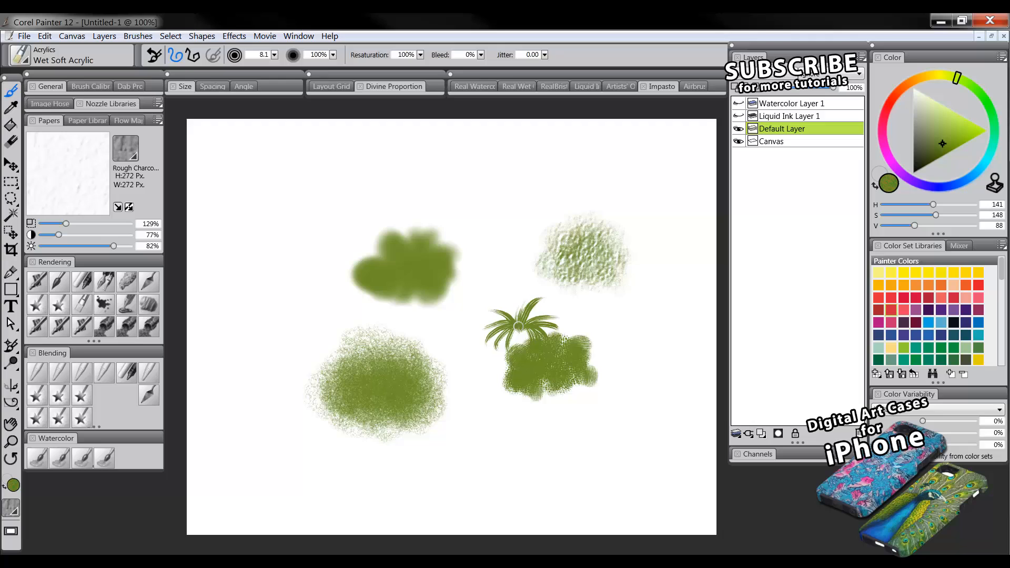
mouse_move(493, 315)
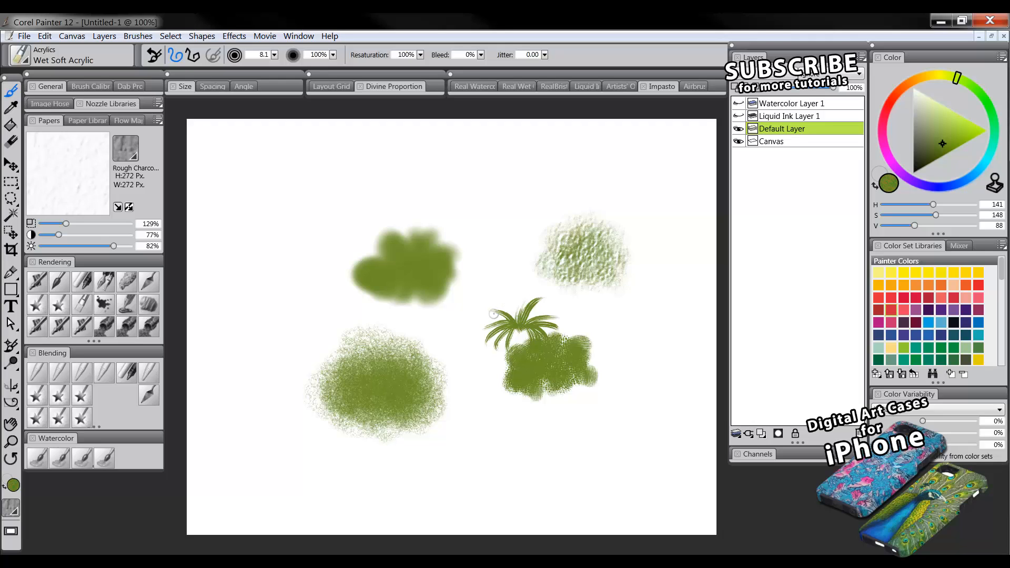
mouse_move(564, 303)
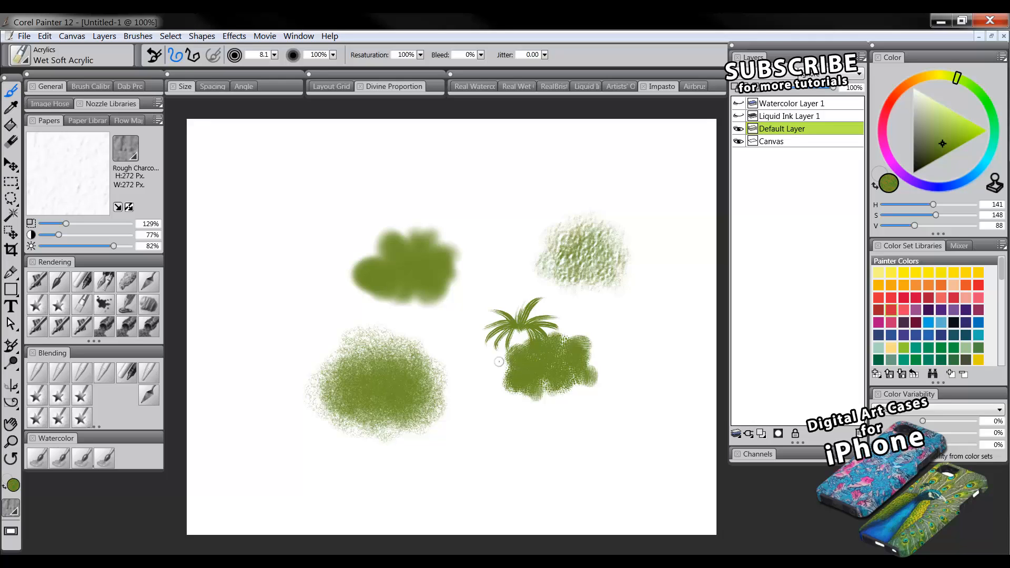
mouse_move(560, 304)
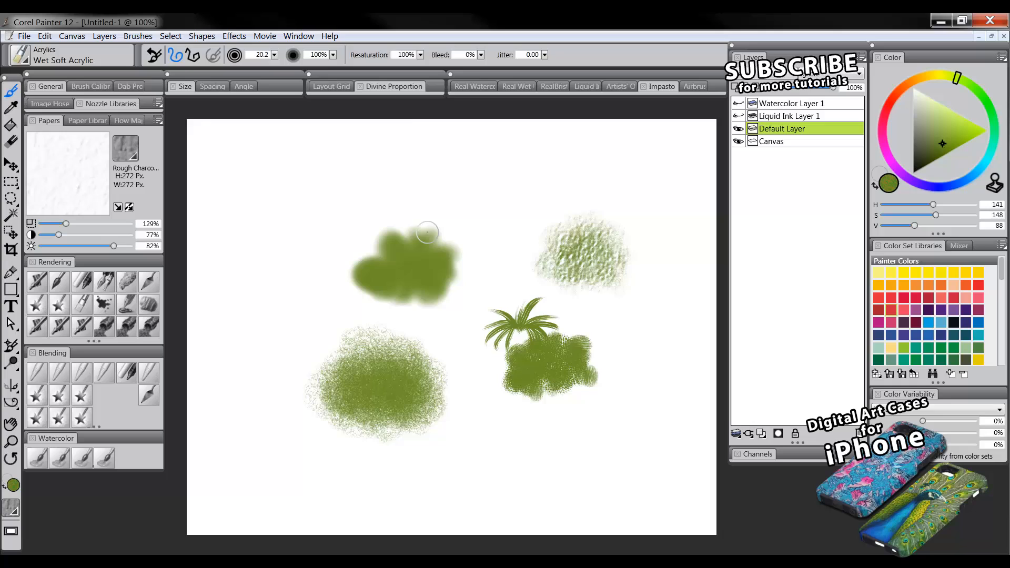
mouse_move(529, 254)
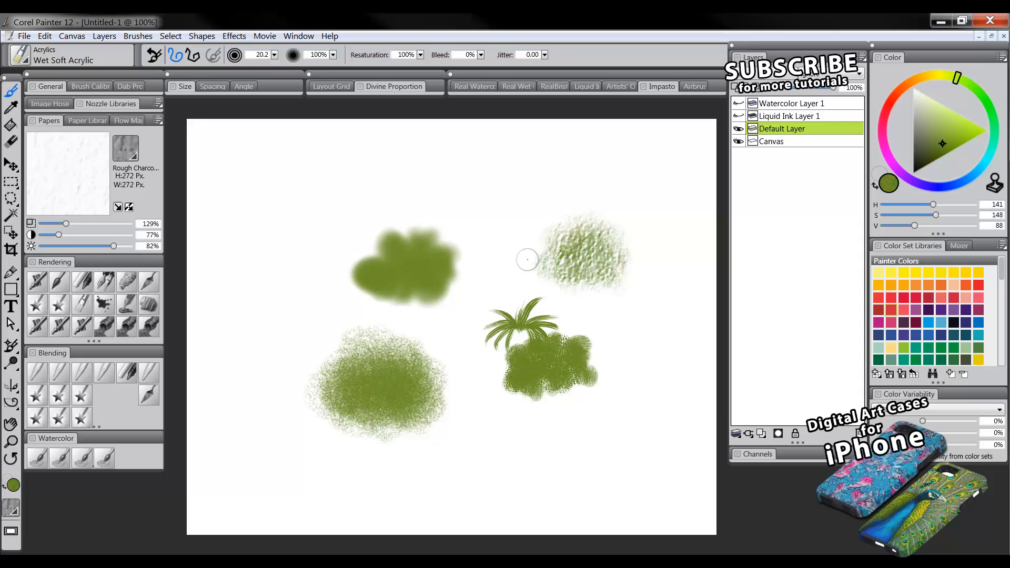
mouse_move(502, 253)
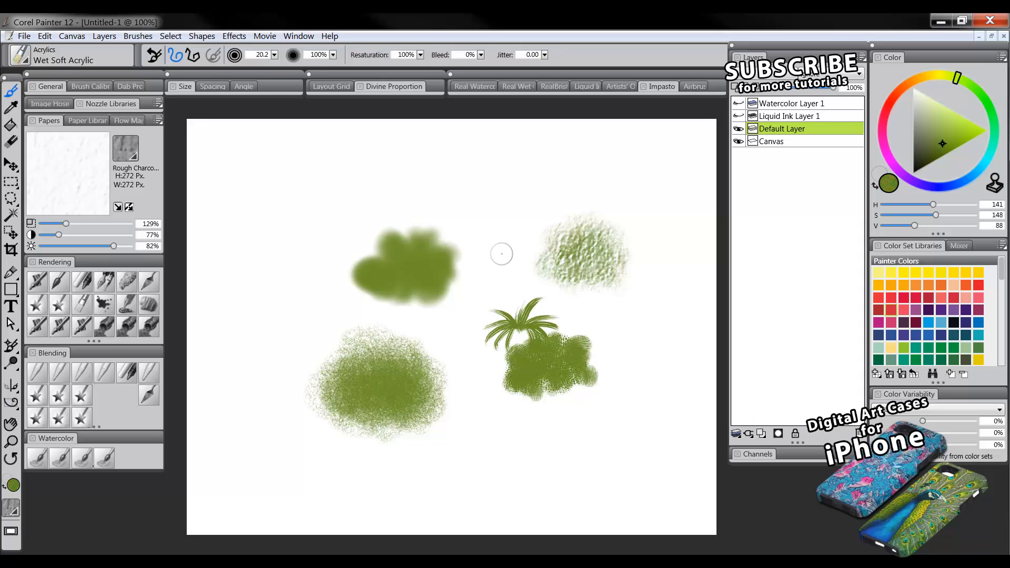
mouse_move(435, 301)
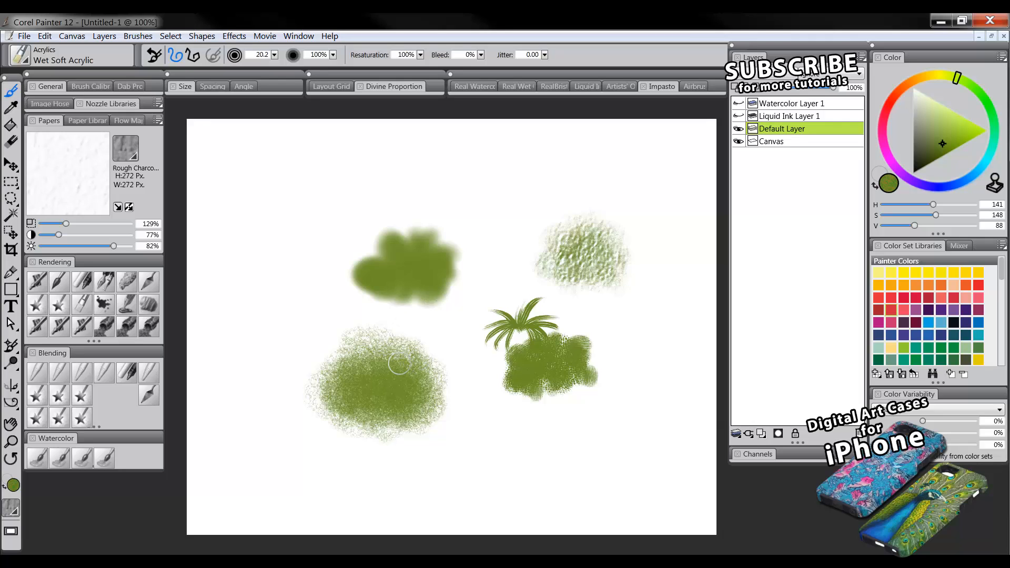
mouse_move(529, 270)
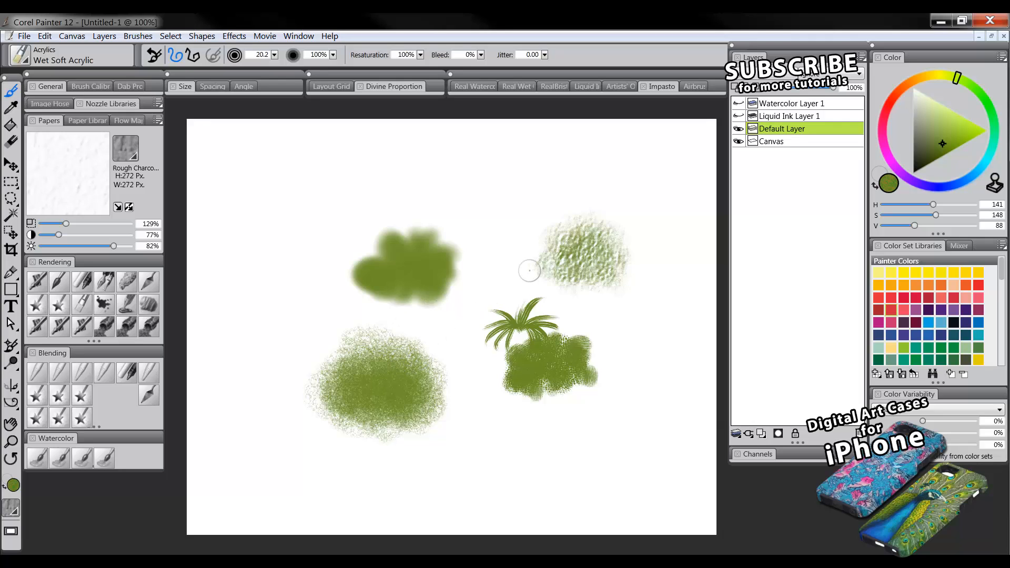
mouse_move(522, 264)
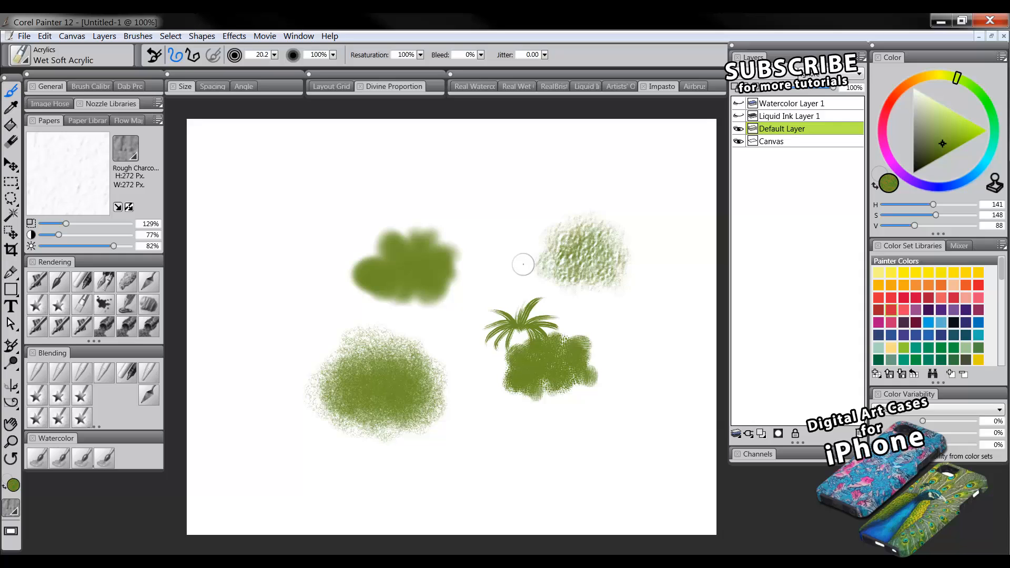
mouse_move(624, 207)
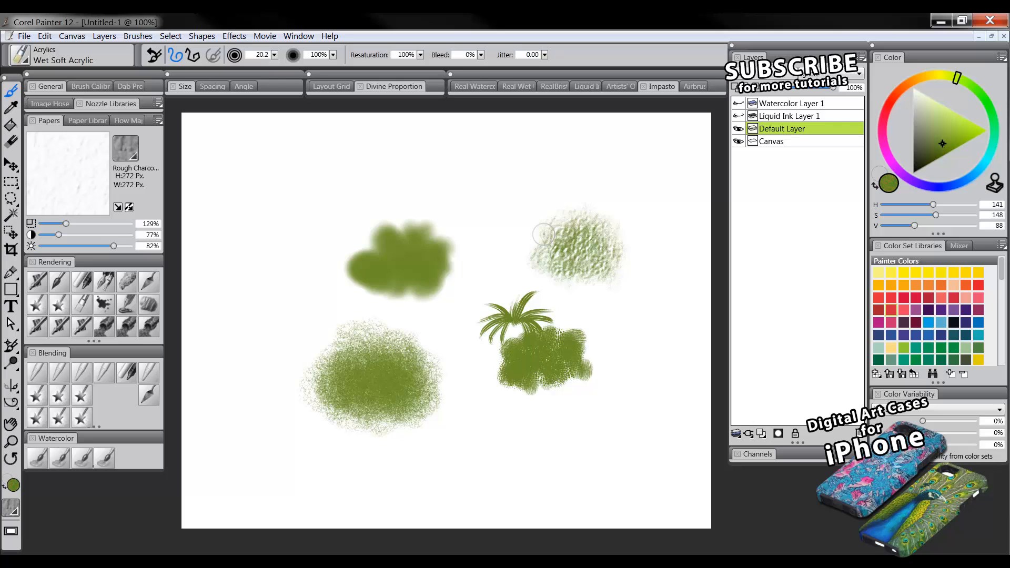
mouse_move(389, 231)
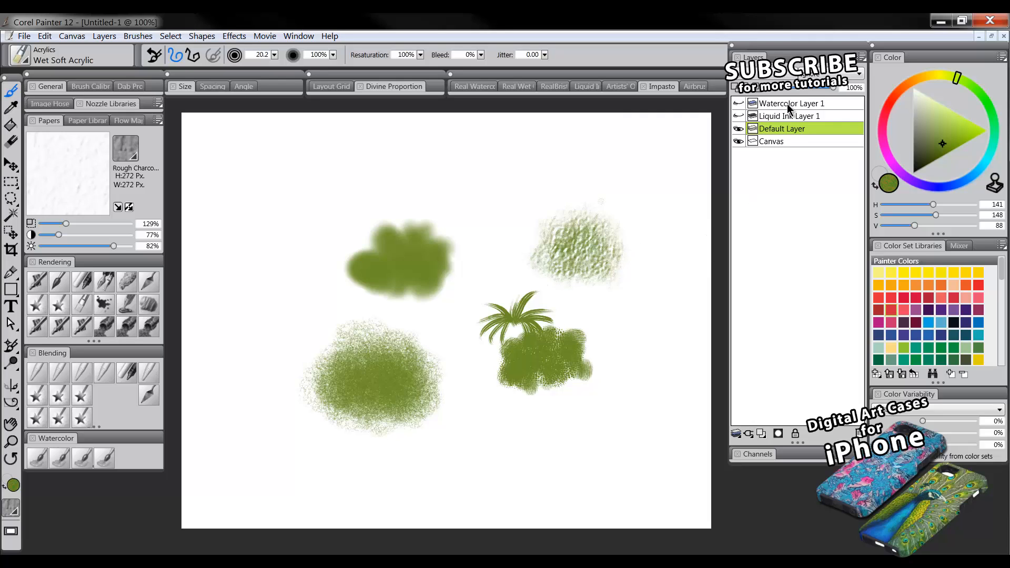
mouse_move(769, 430)
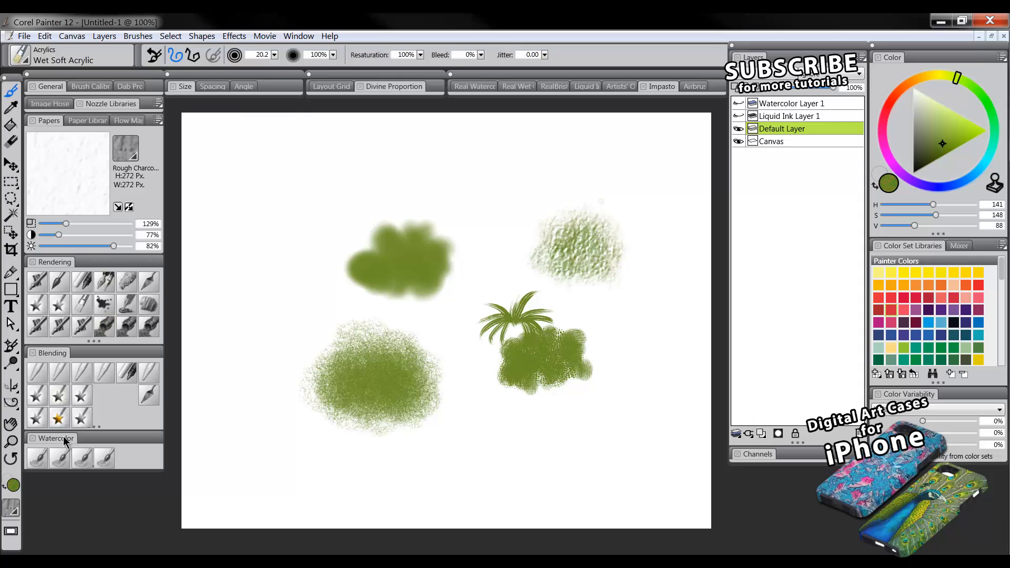
click(58, 457)
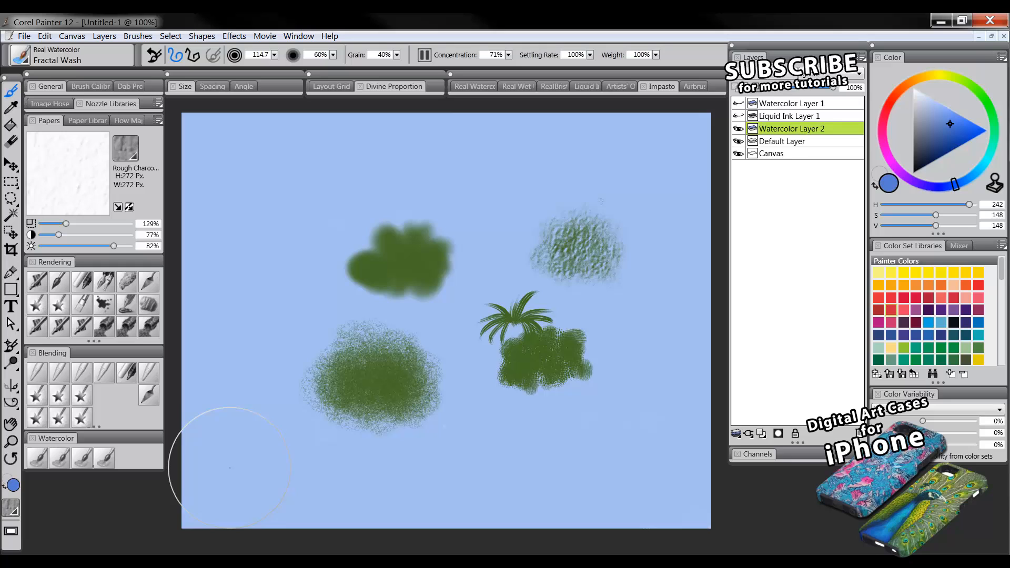
mouse_move(657, 114)
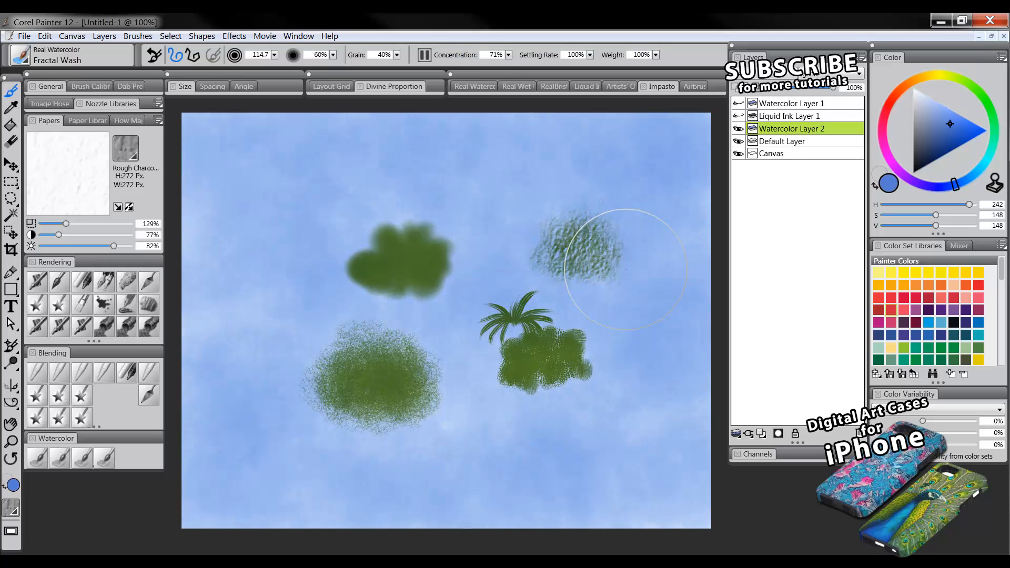
mouse_move(430, 162)
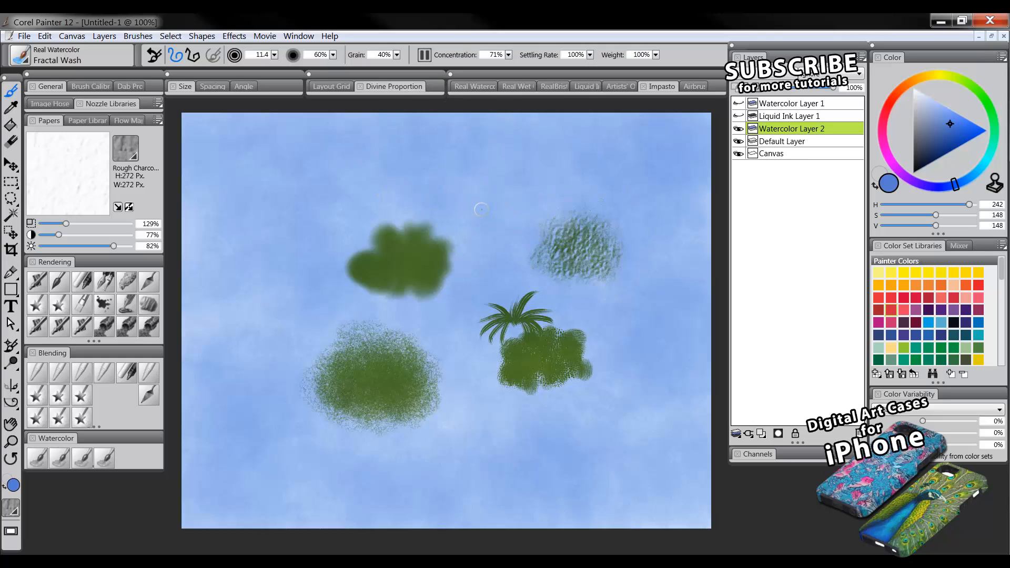
mouse_move(474, 187)
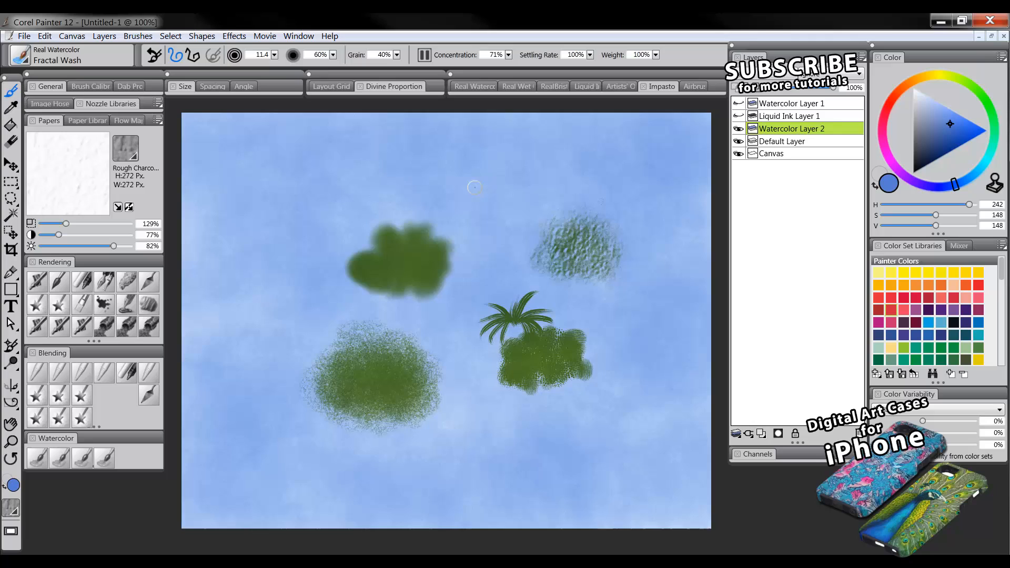
mouse_move(506, 165)
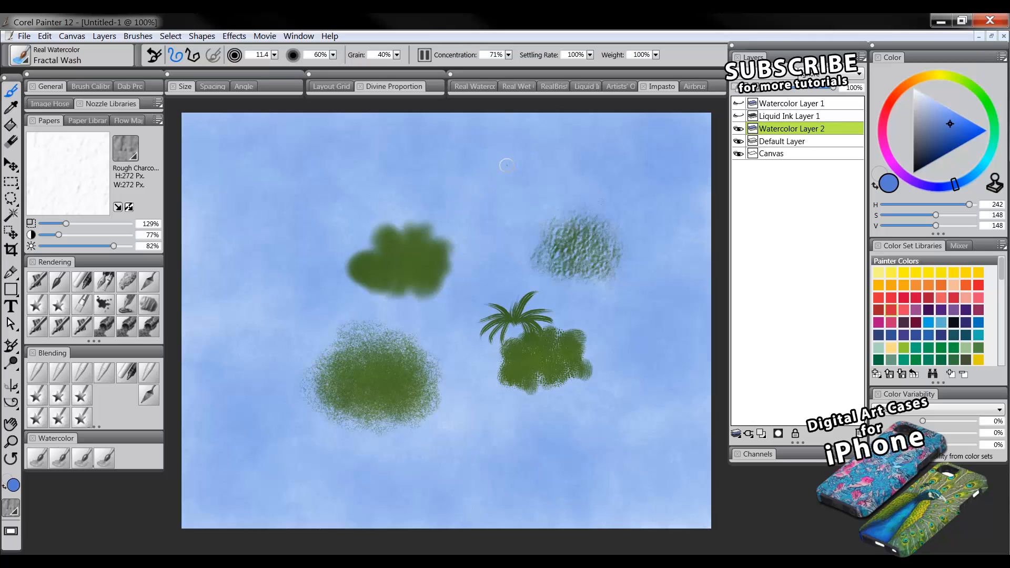
mouse_move(496, 173)
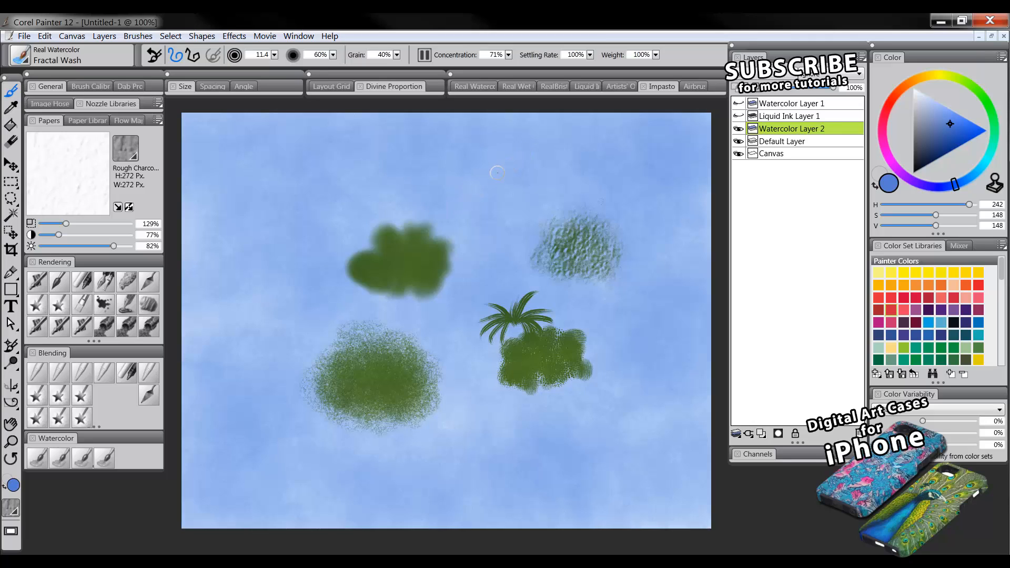
mouse_move(520, 160)
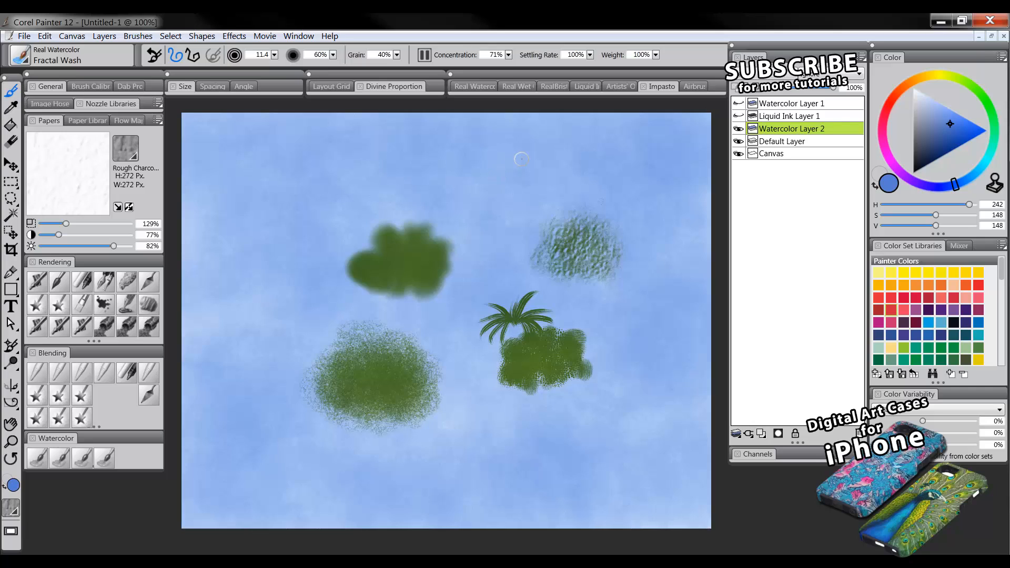
mouse_move(560, 165)
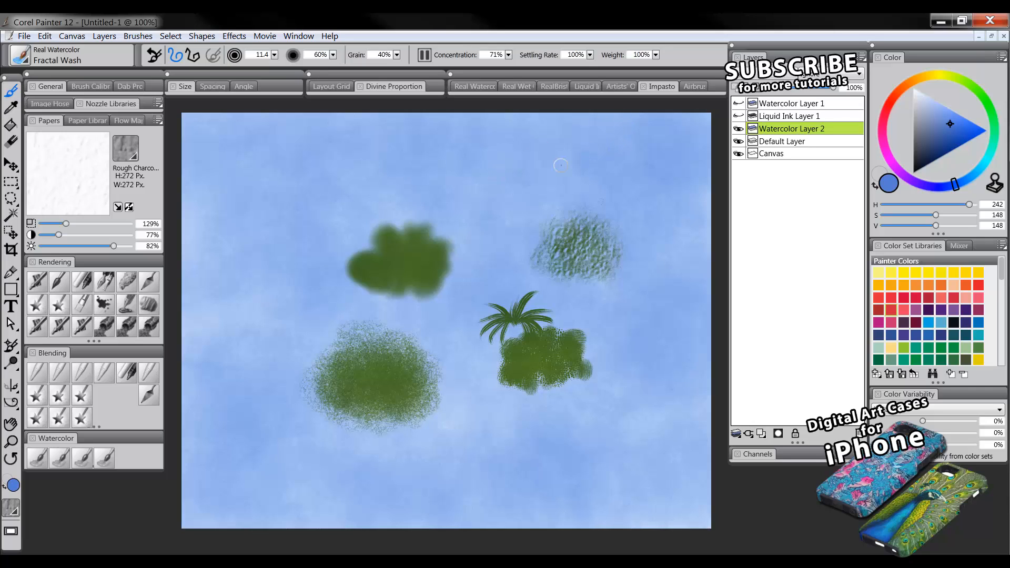
mouse_move(522, 168)
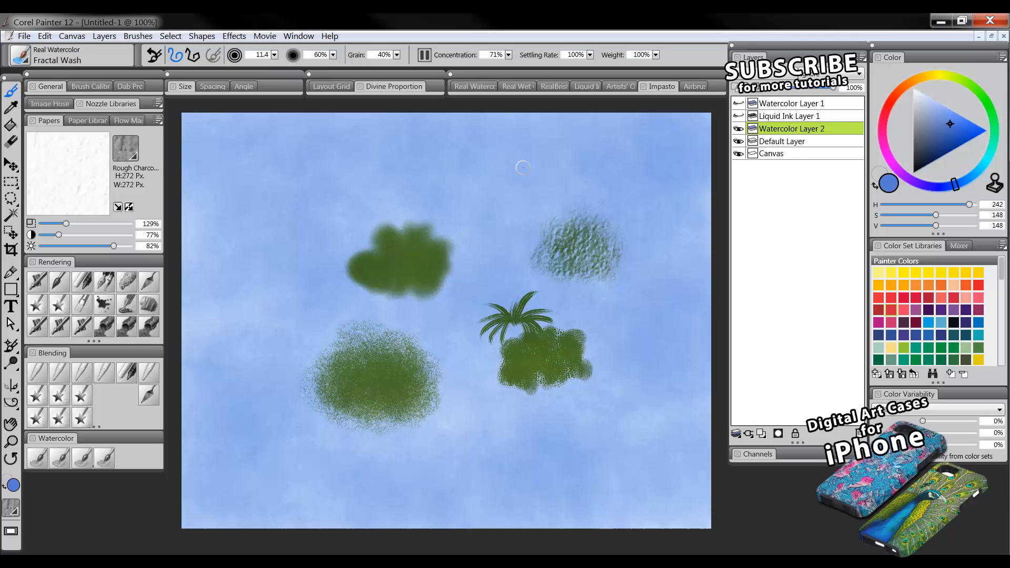
mouse_move(582, 174)
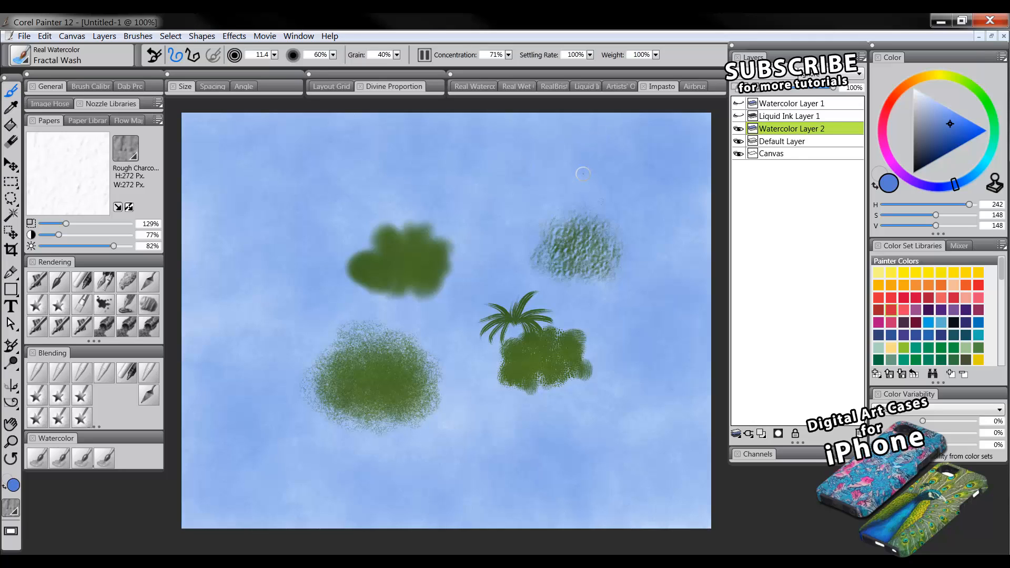
mouse_move(533, 190)
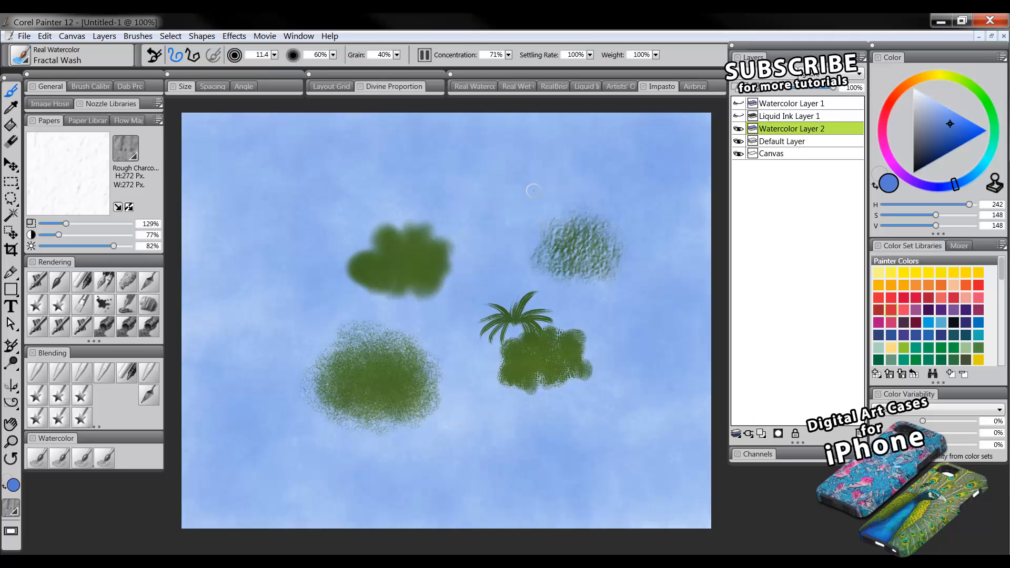
mouse_move(637, 186)
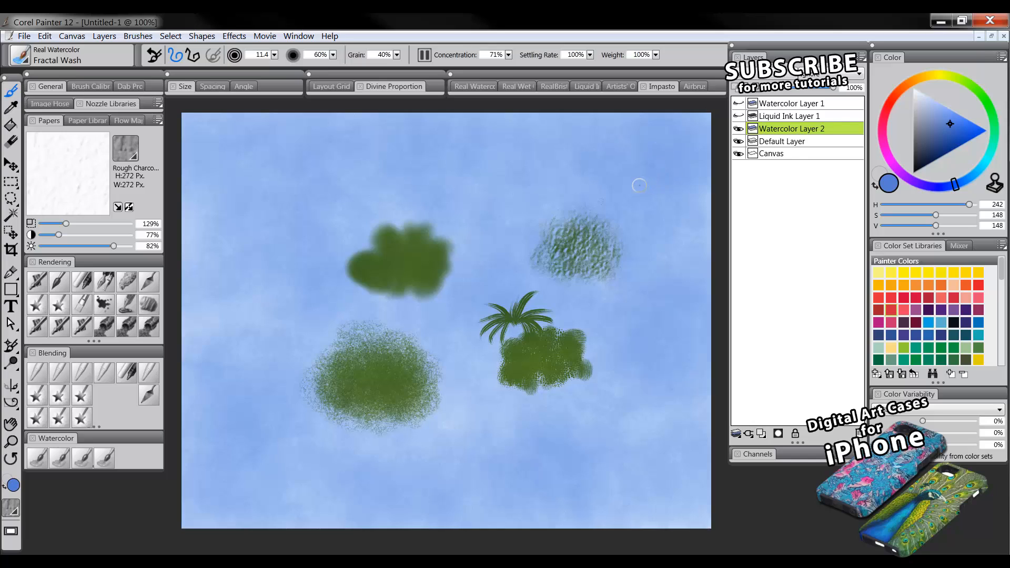
mouse_move(593, 187)
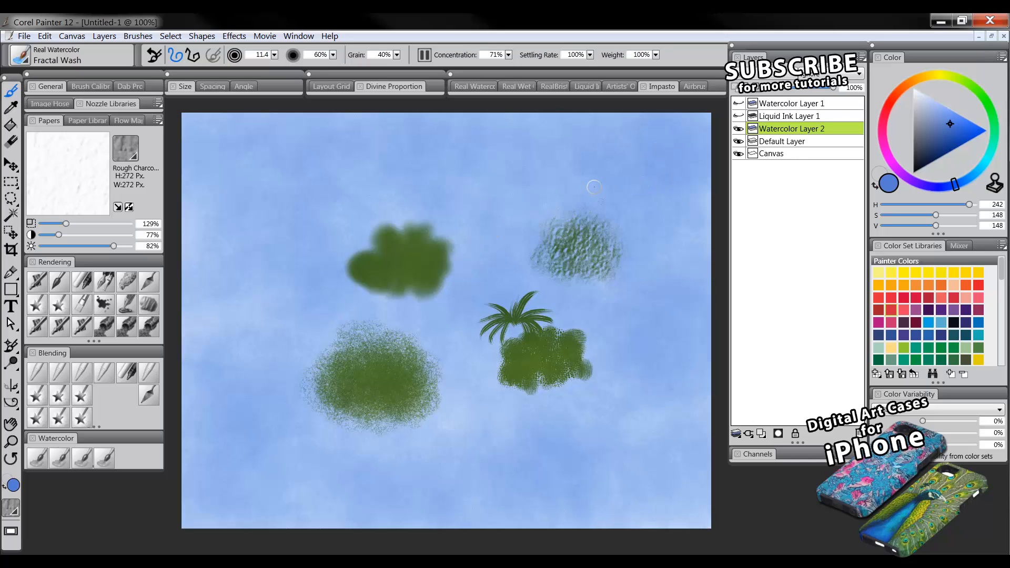
mouse_move(622, 176)
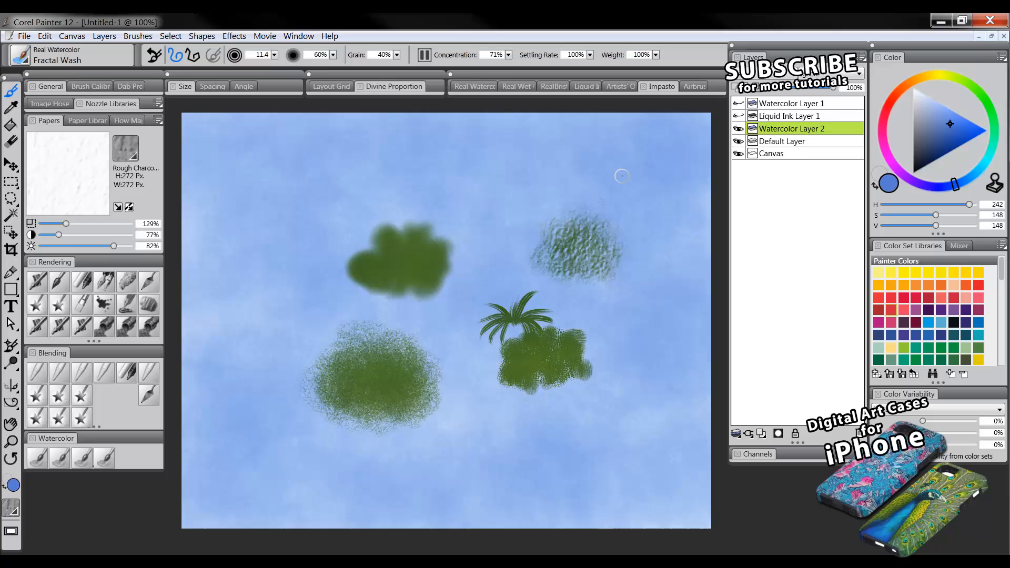
mouse_move(588, 189)
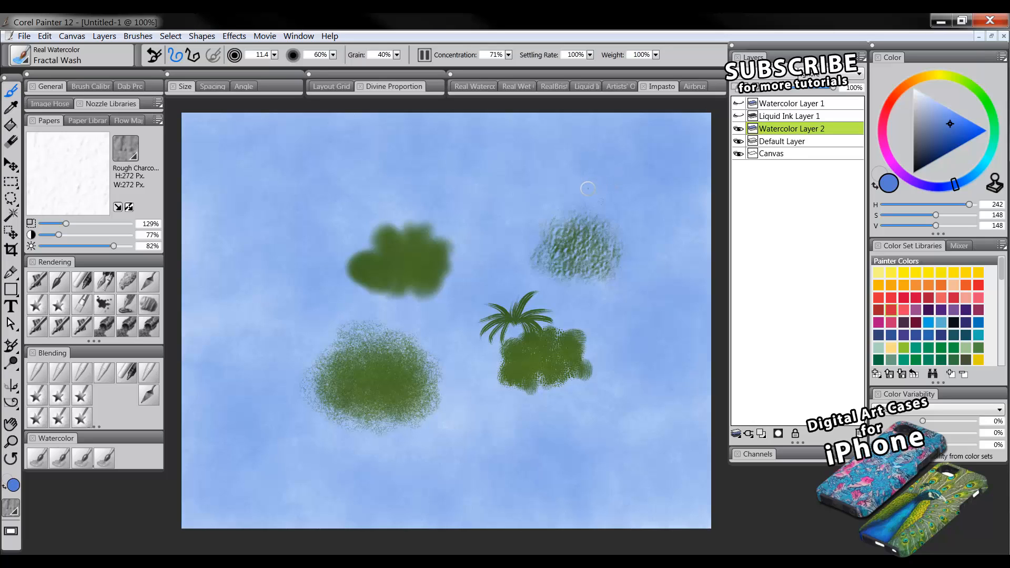
mouse_move(615, 172)
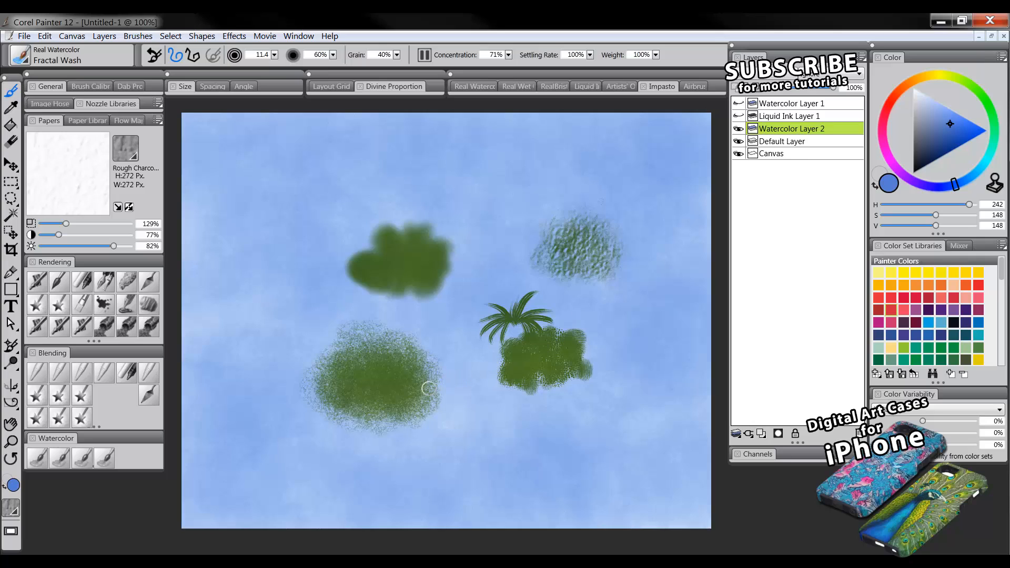
mouse_move(429, 258)
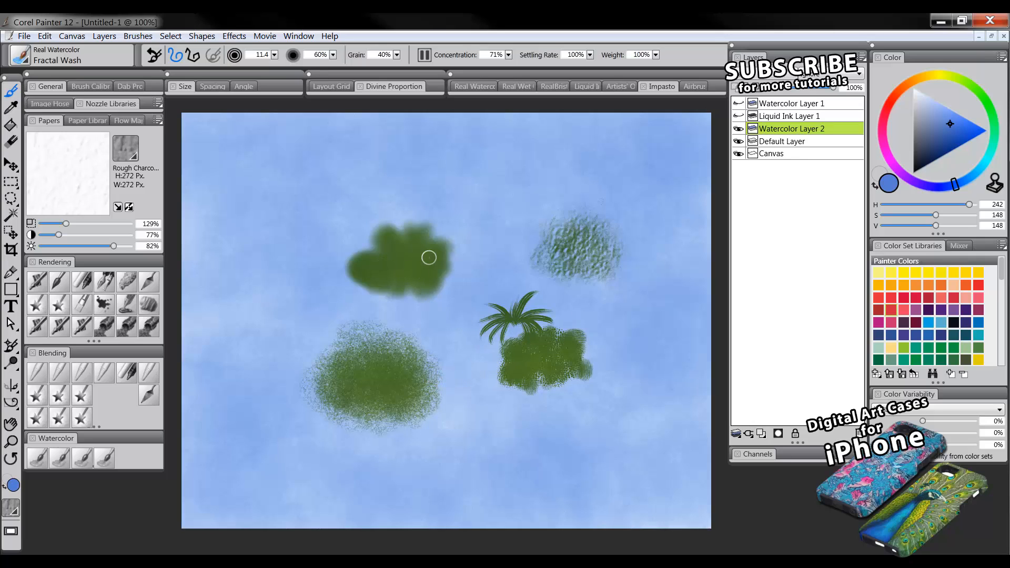
mouse_move(425, 269)
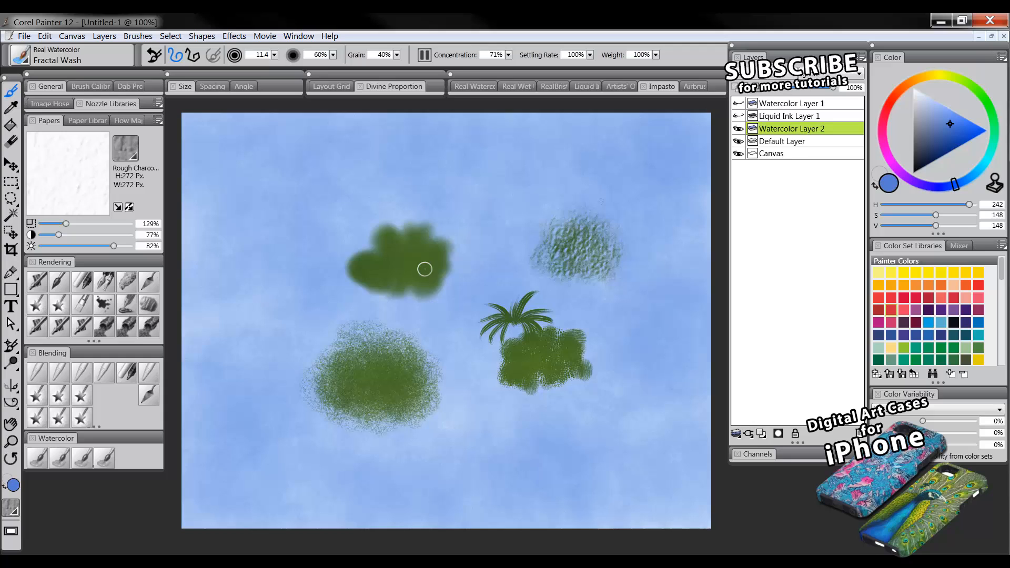
mouse_move(428, 260)
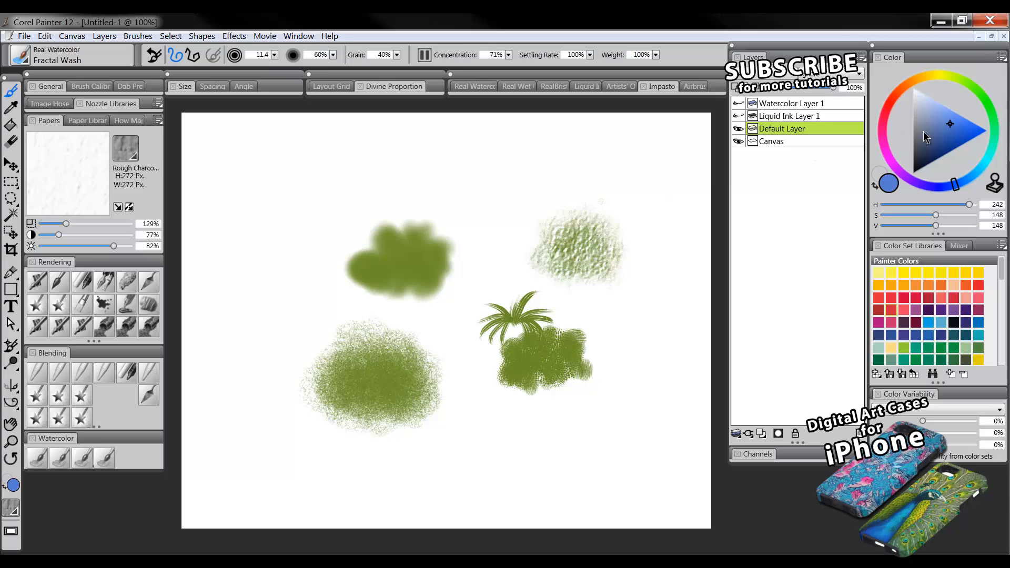
mouse_move(761, 433)
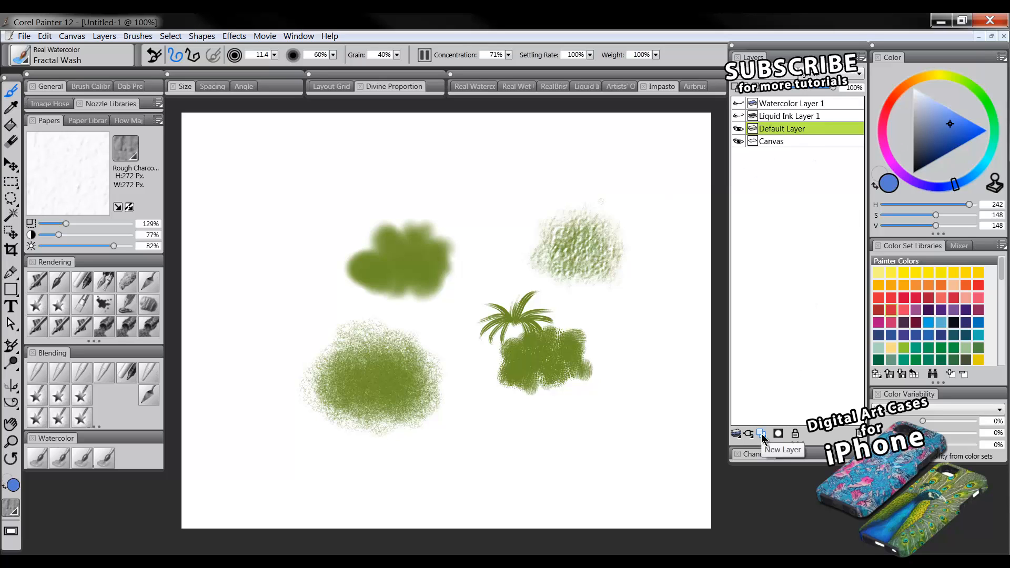
- Add a new layer above the default layer and name it 'tint'
click(760, 434)
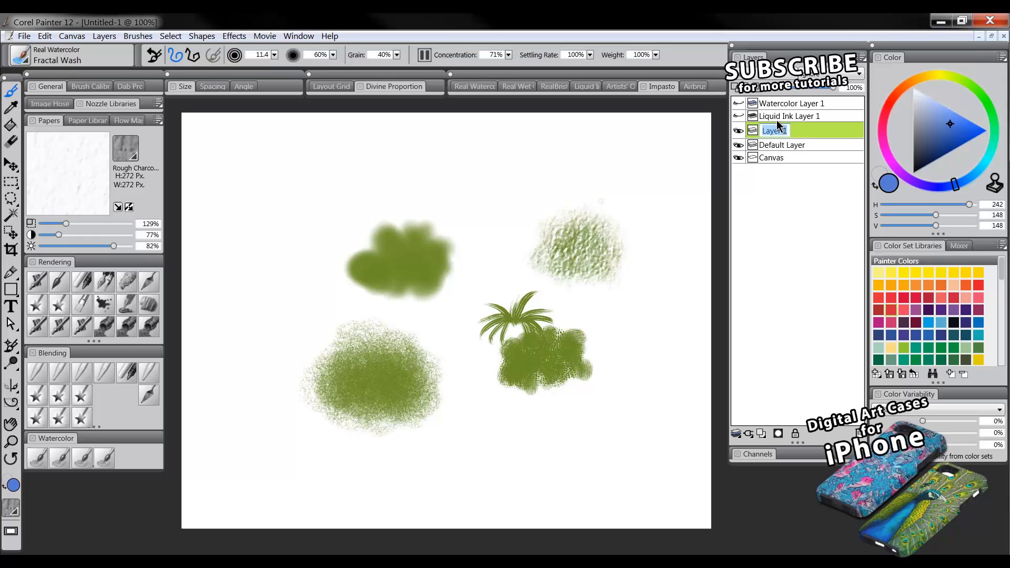
text(tint)
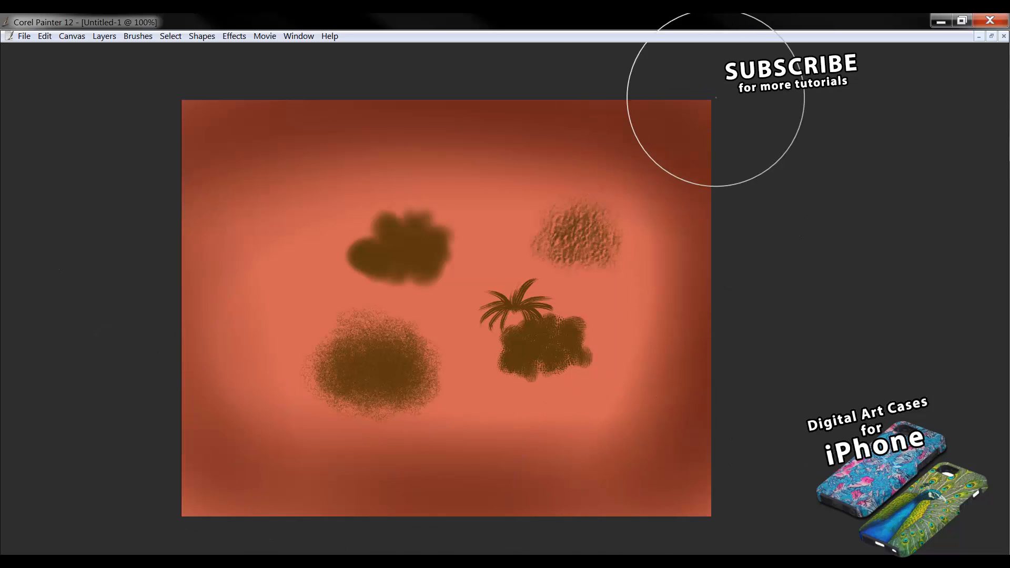
mouse_move(345, 476)
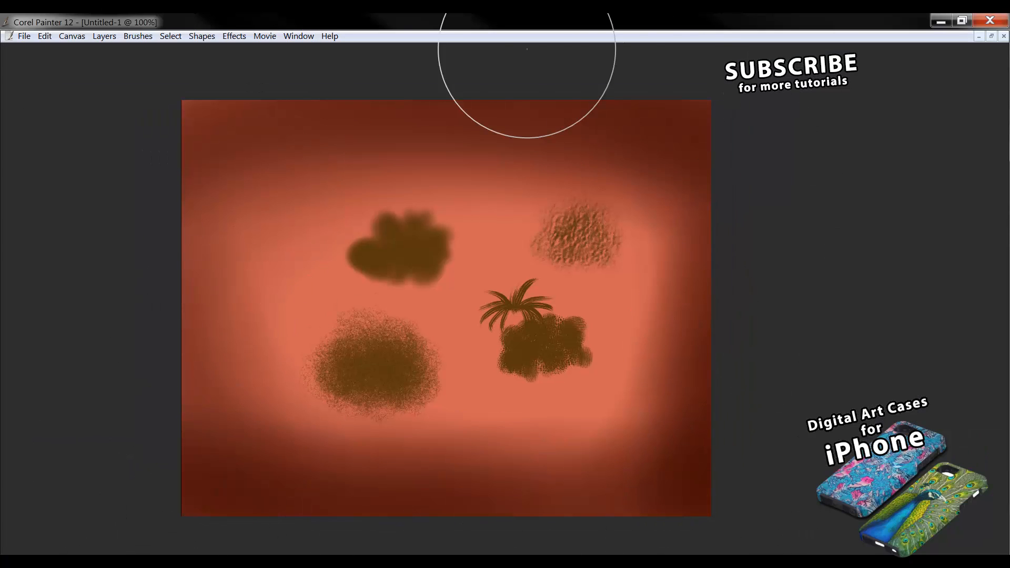
mouse_move(764, 203)
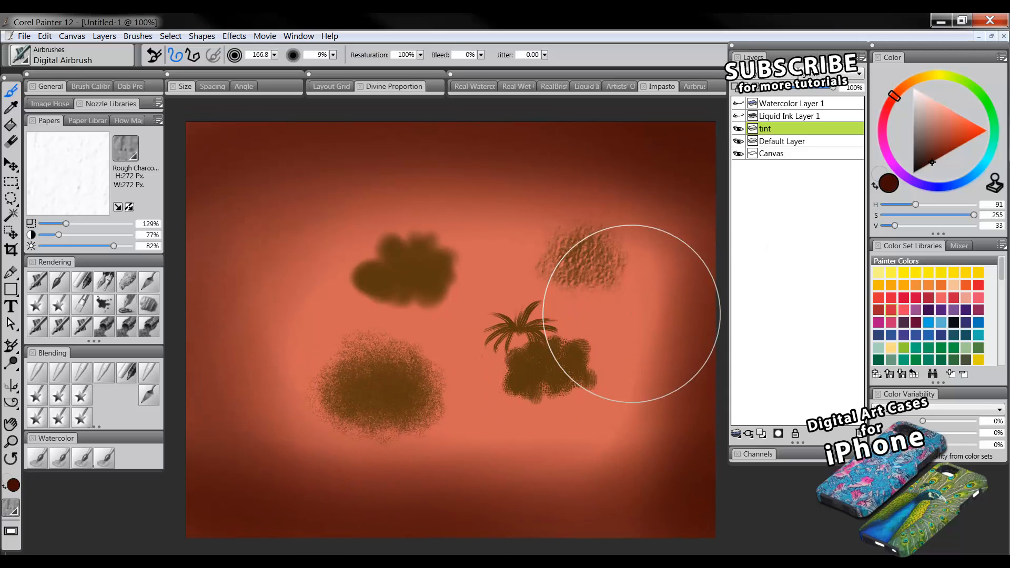
mouse_move(675, 296)
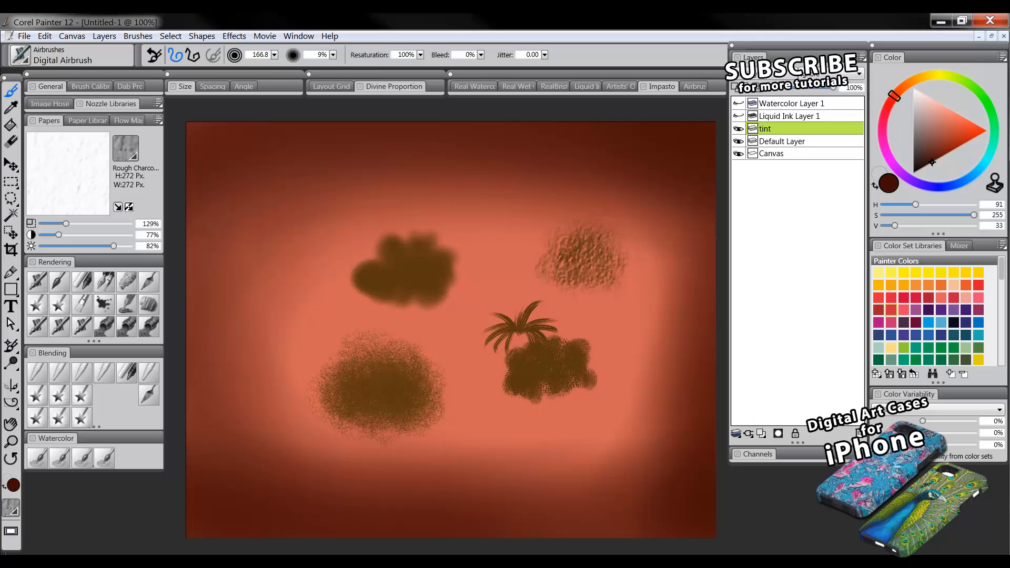
mouse_move(85, 356)
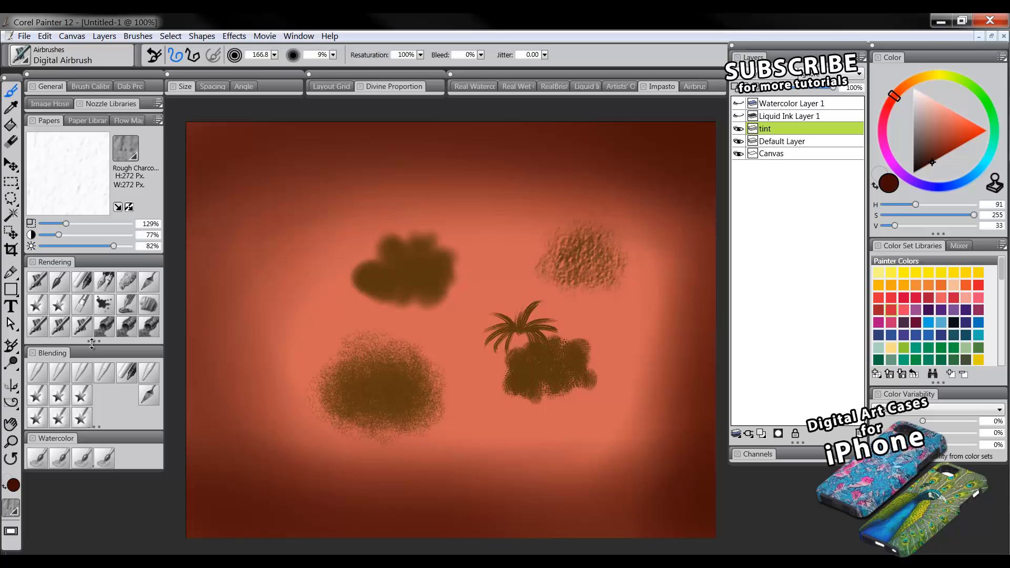
mouse_move(100, 362)
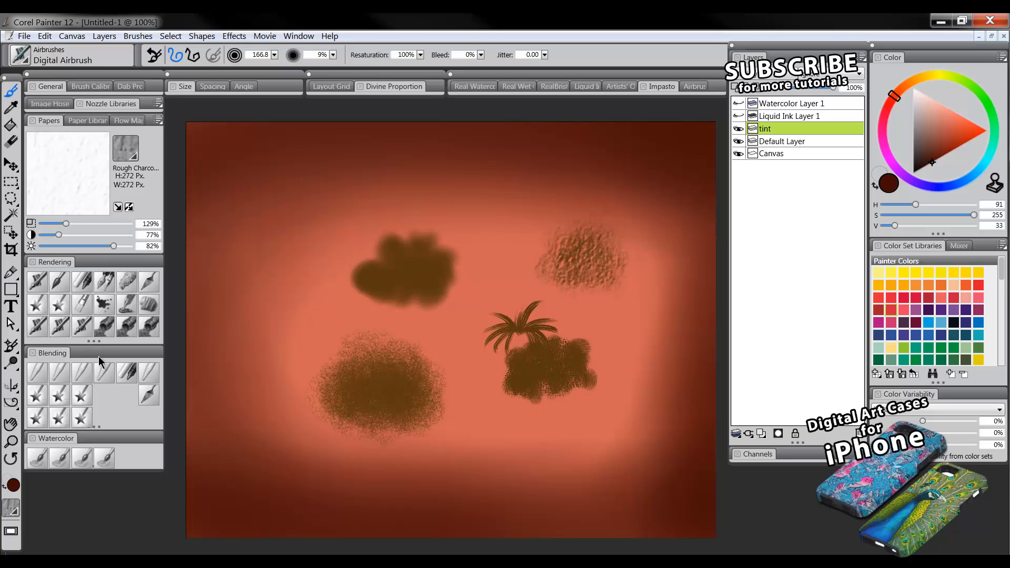
mouse_move(89, 341)
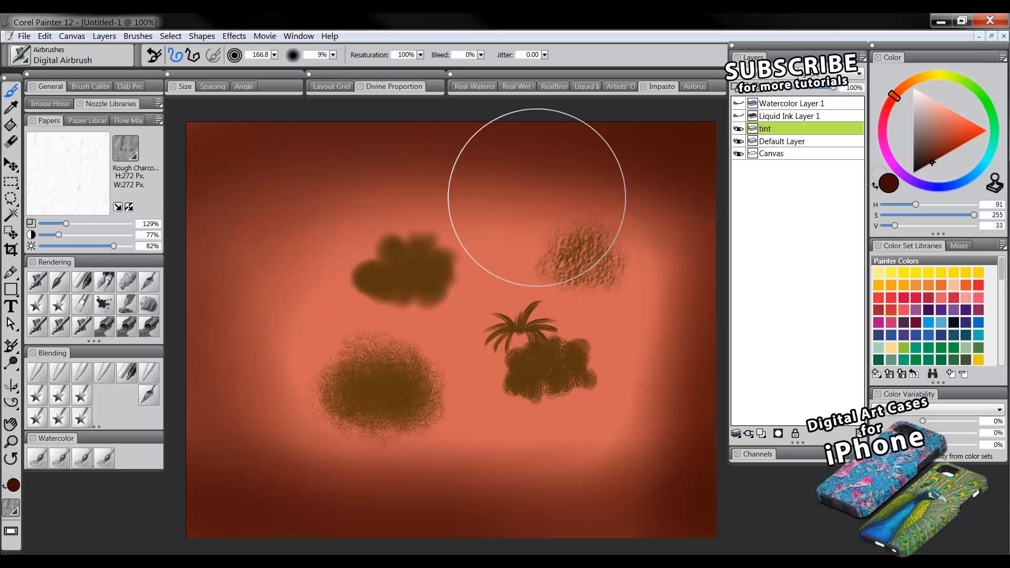
mouse_move(592, 229)
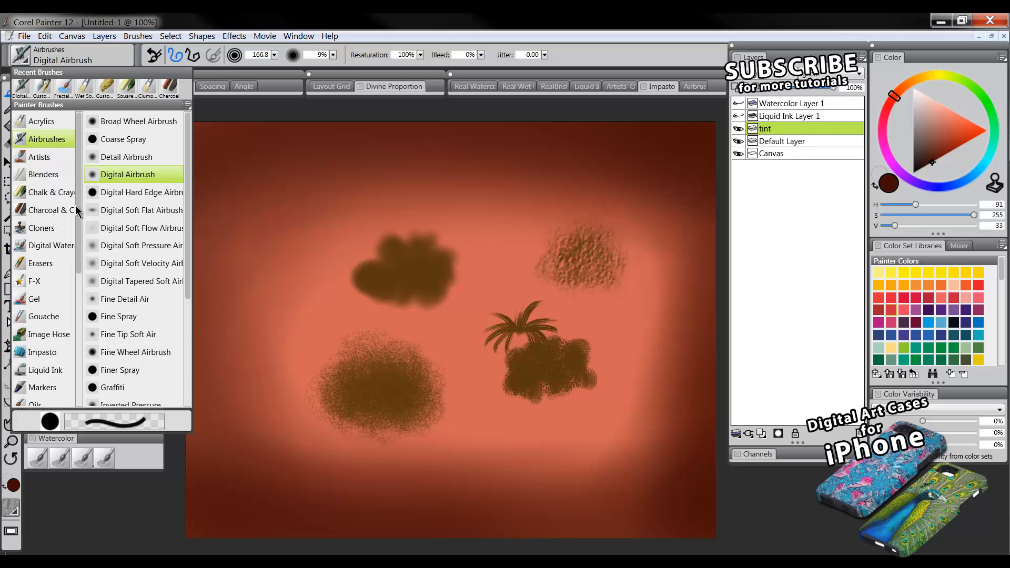
click(21, 55)
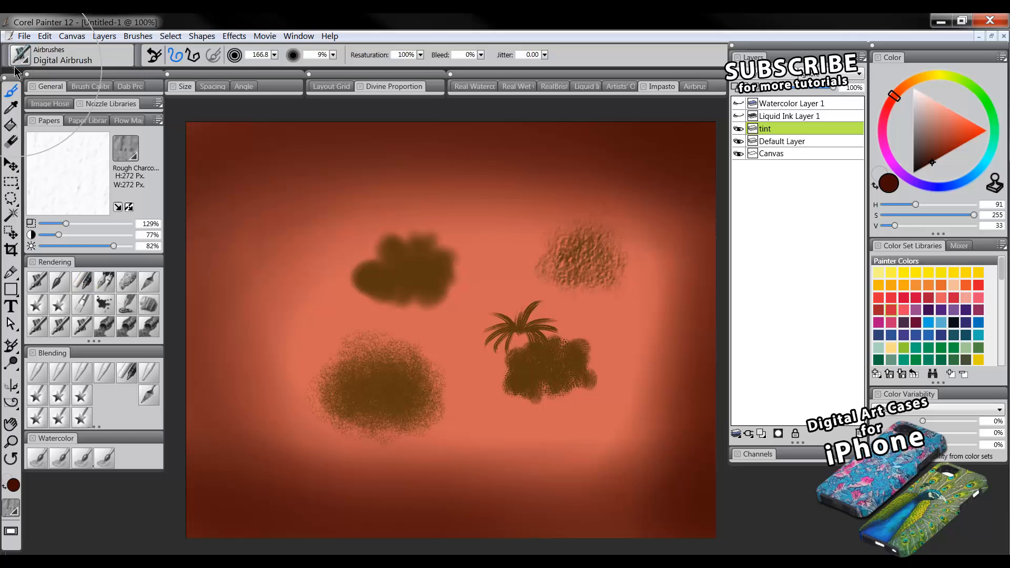
click(22, 54)
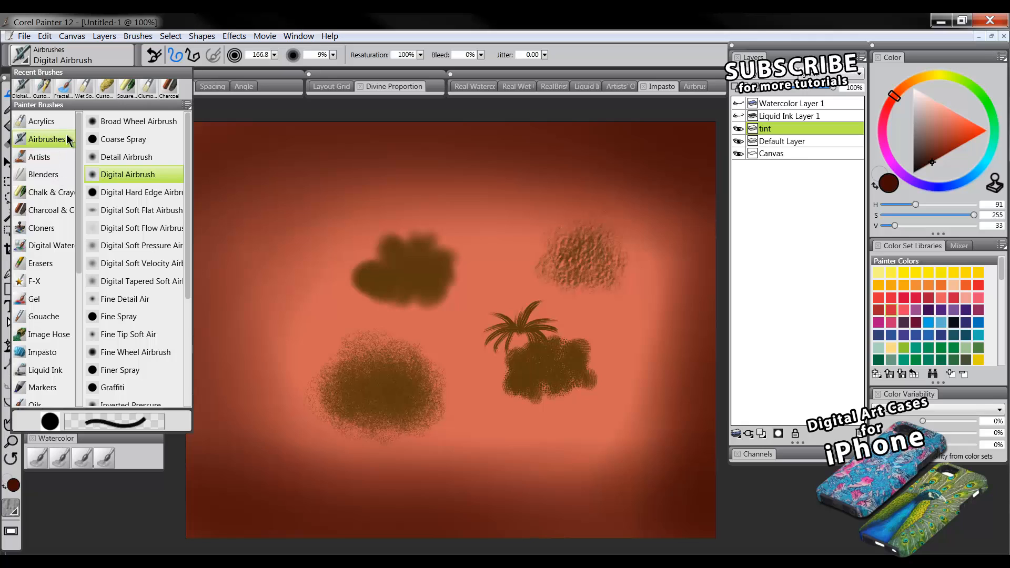
mouse_move(83, 201)
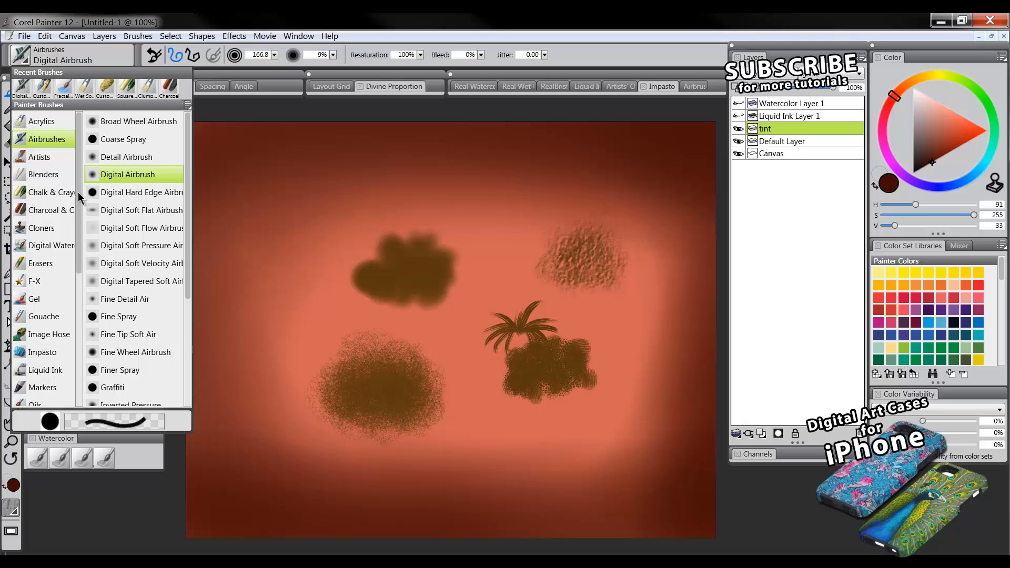
mouse_move(80, 196)
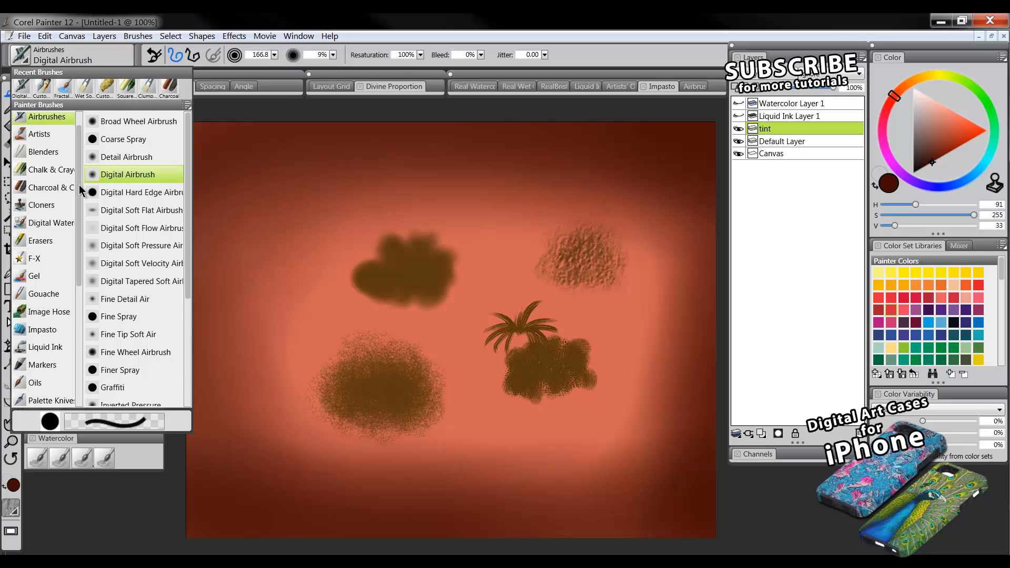
mouse_move(83, 189)
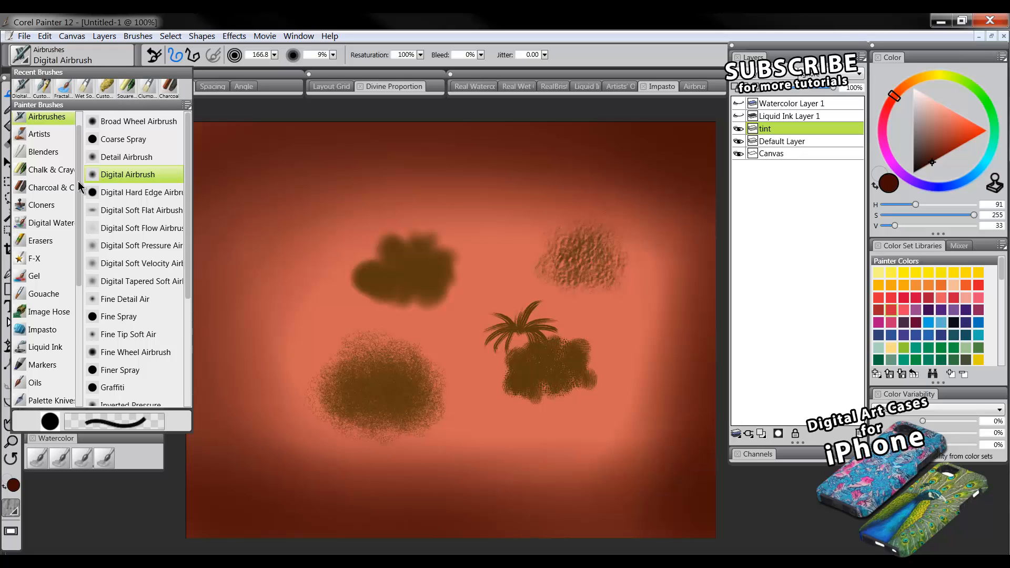
mouse_move(80, 187)
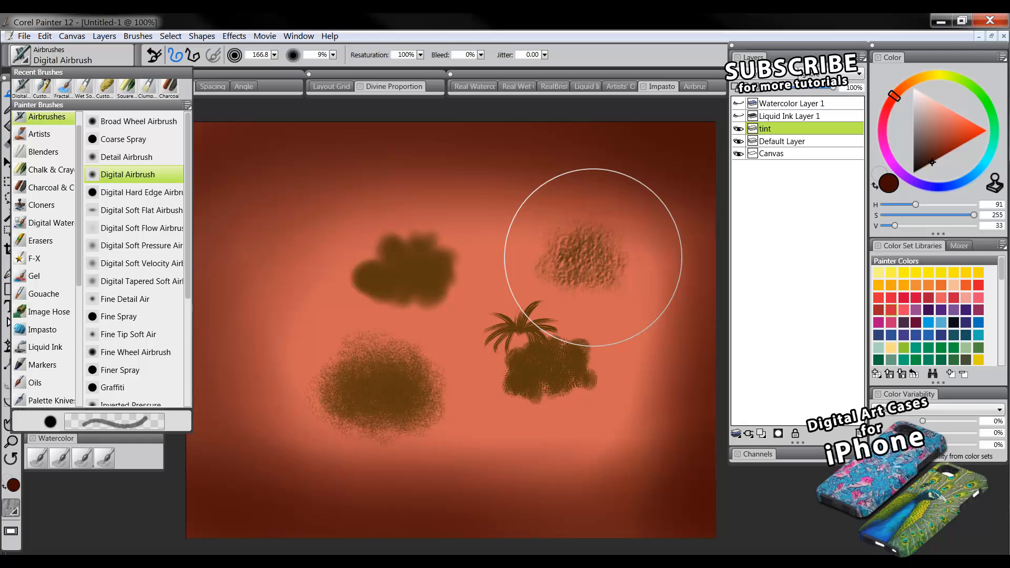
mouse_move(476, 299)
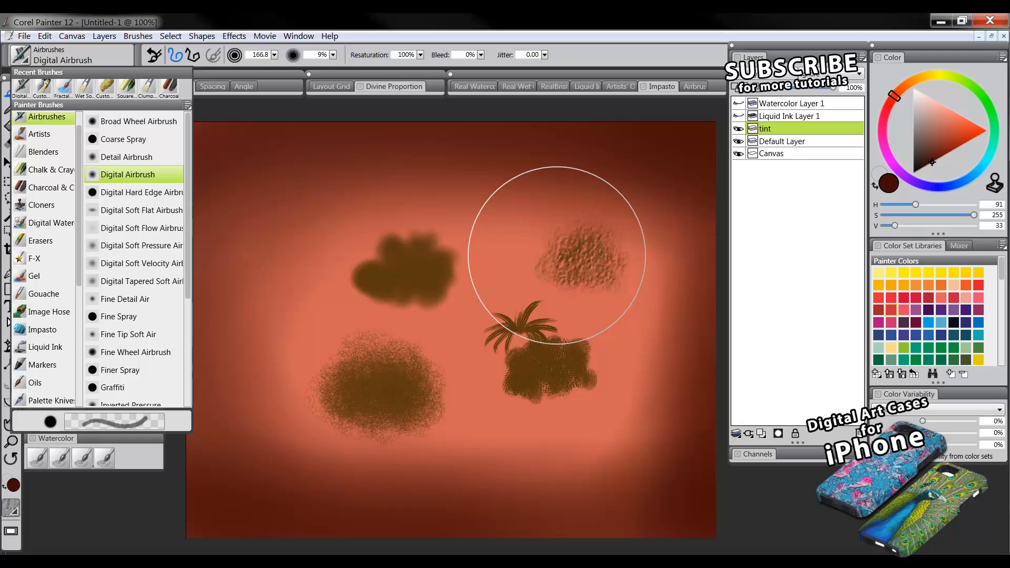
mouse_move(333, 281)
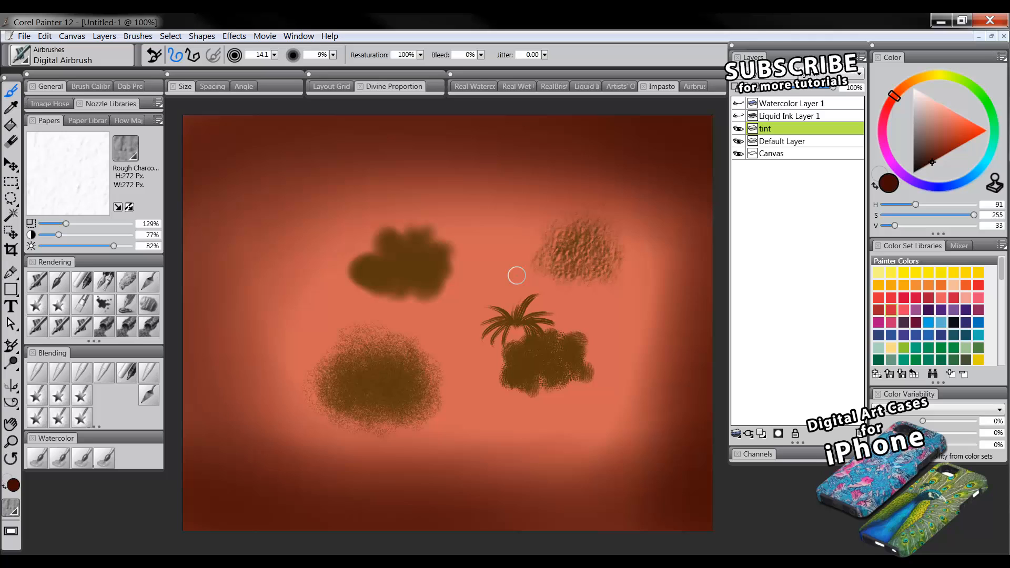
mouse_move(507, 269)
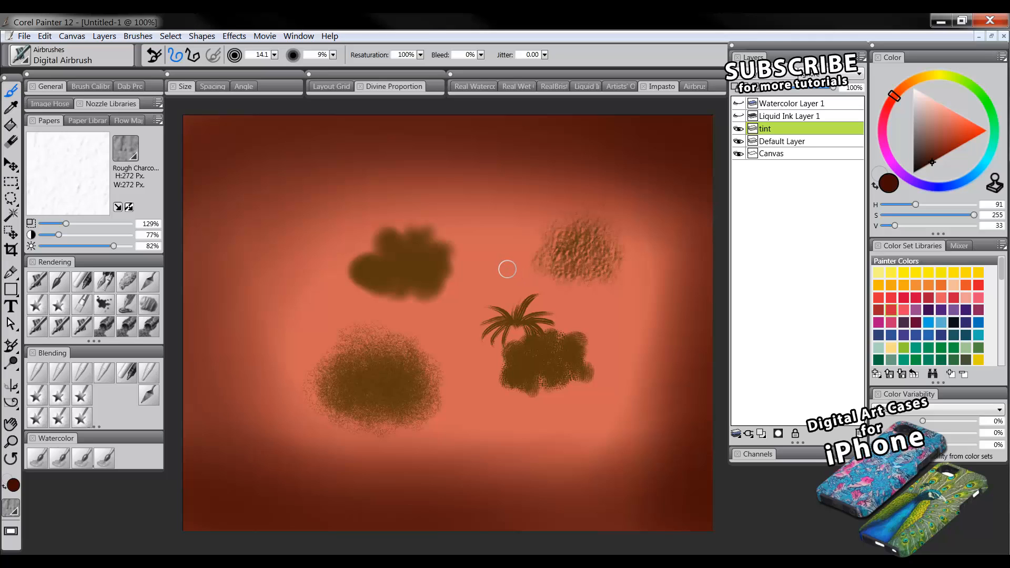
mouse_move(494, 233)
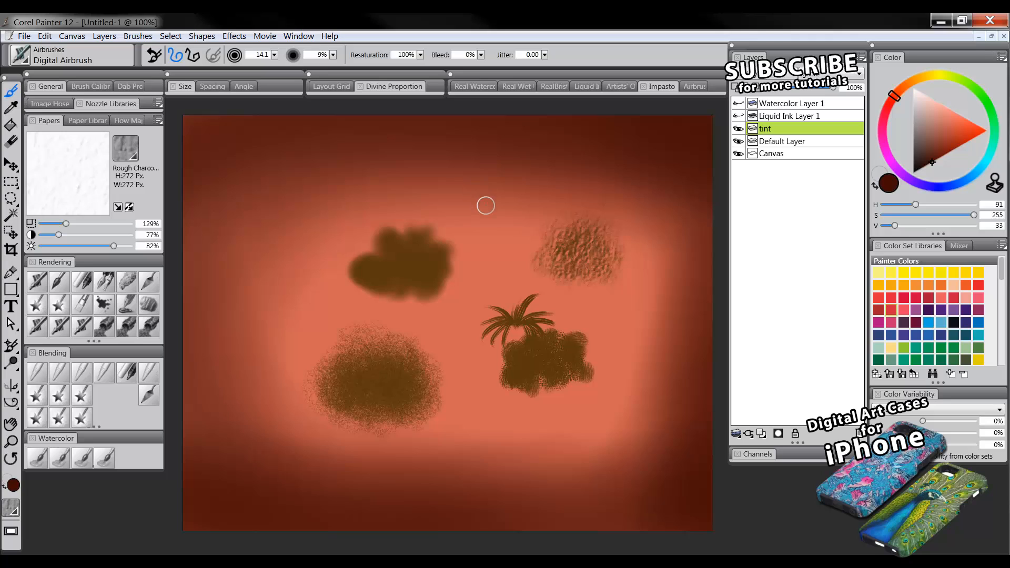
mouse_move(487, 207)
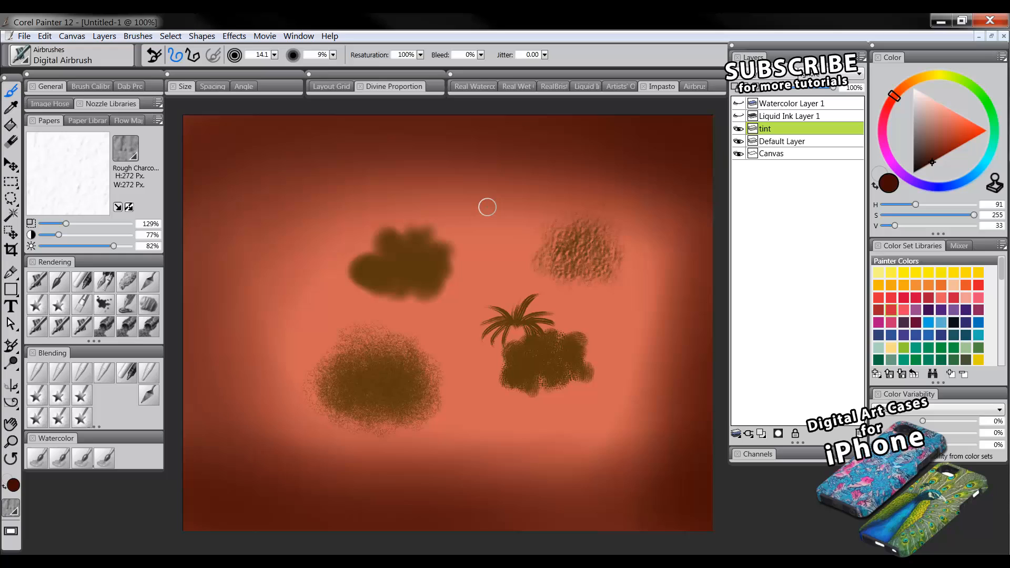
mouse_move(457, 202)
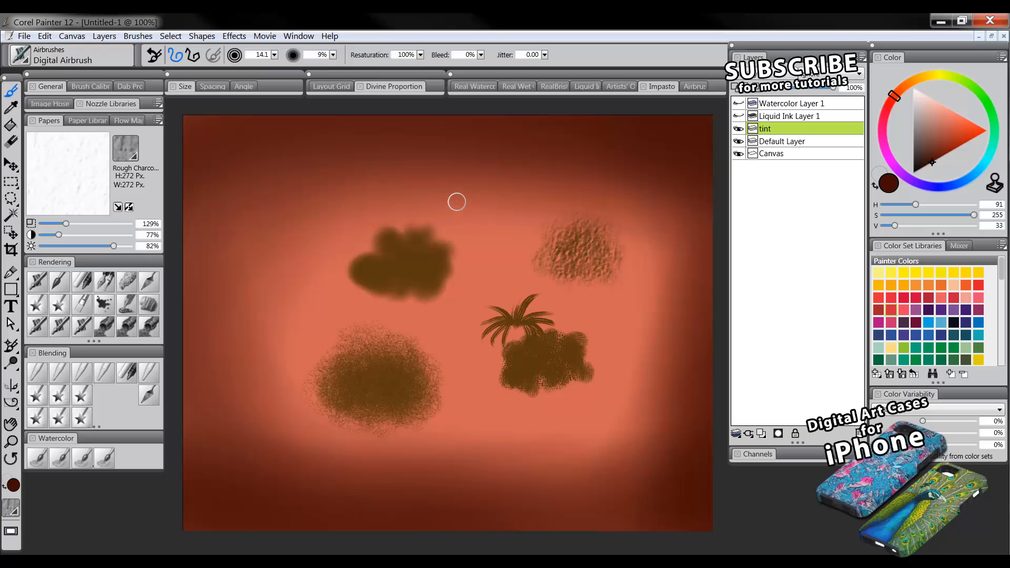
mouse_move(497, 192)
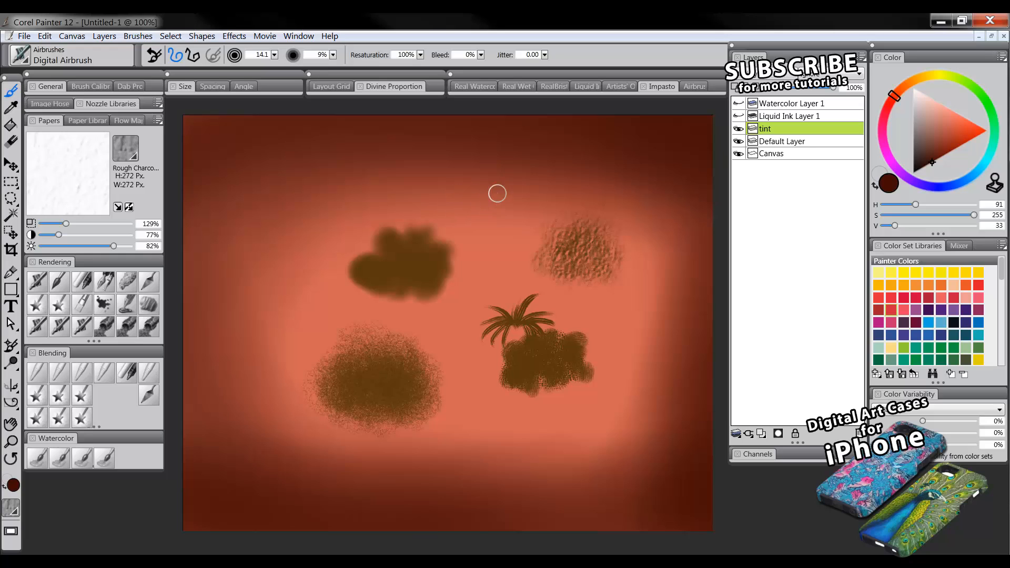
mouse_move(505, 170)
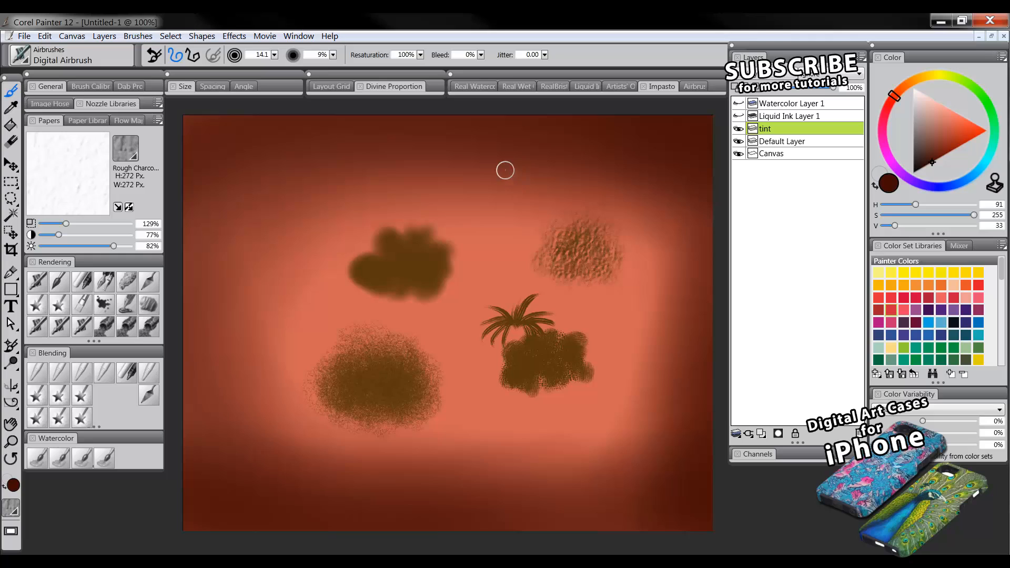
mouse_move(475, 173)
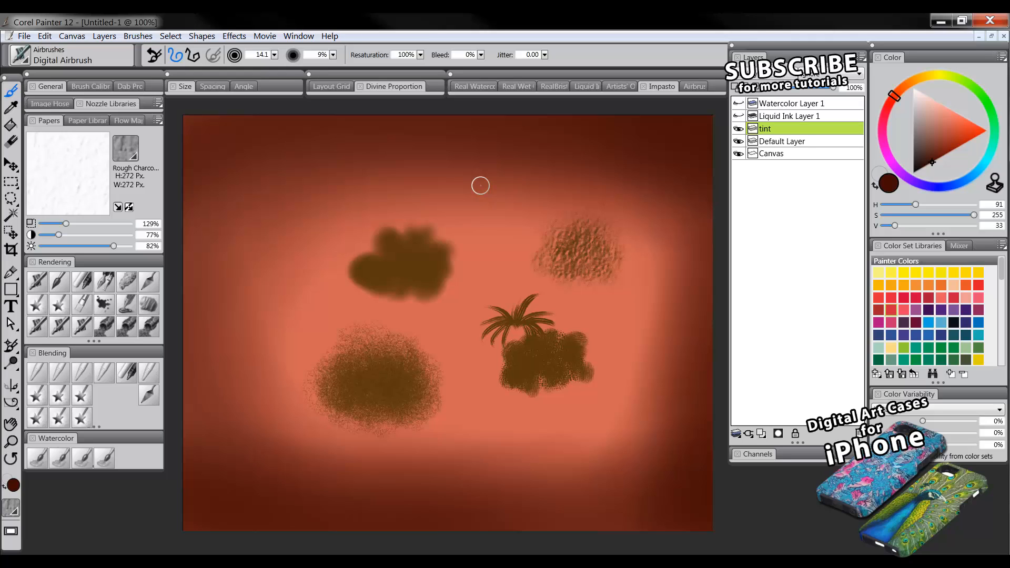
mouse_move(482, 187)
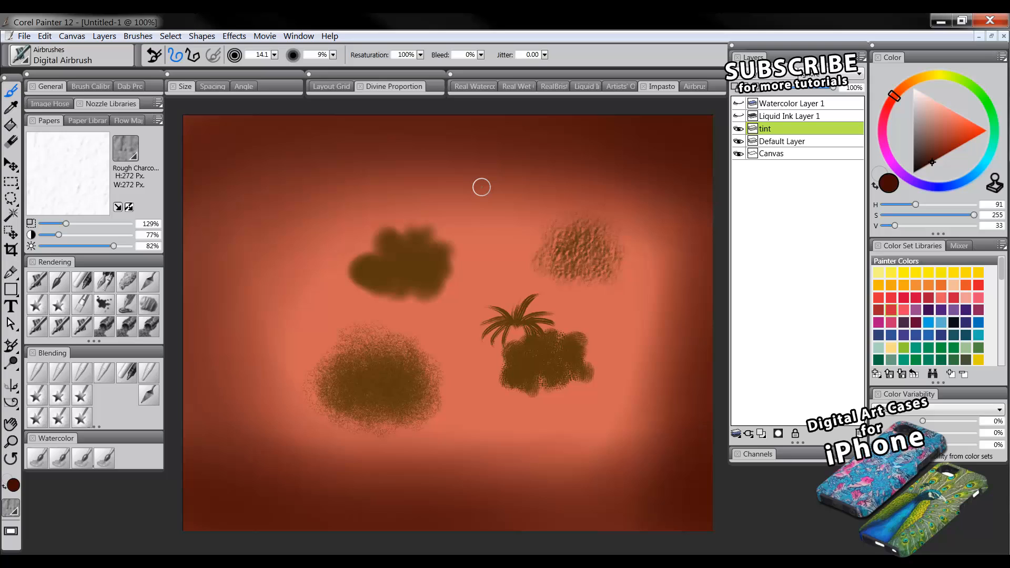
mouse_move(479, 192)
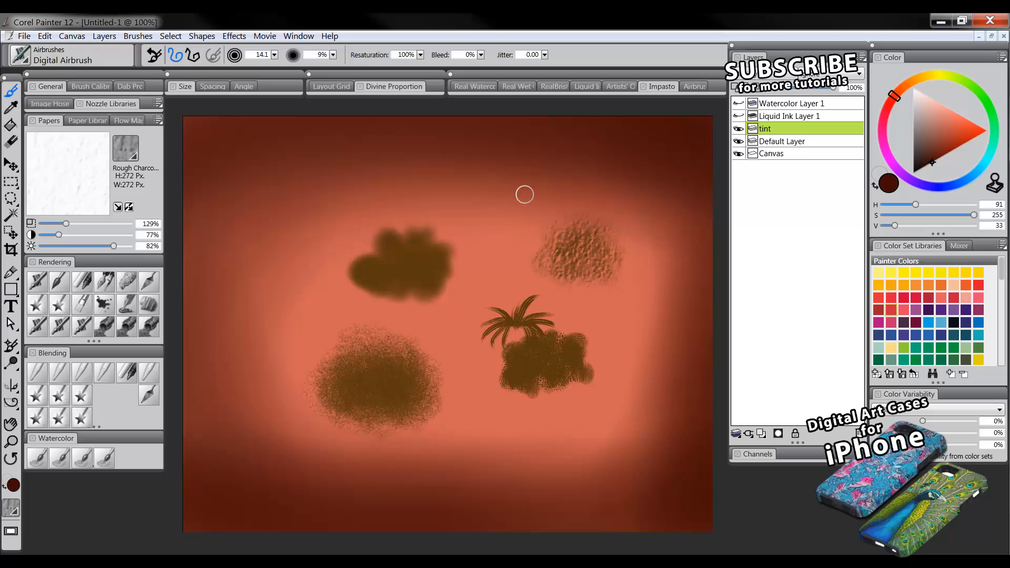
mouse_move(560, 179)
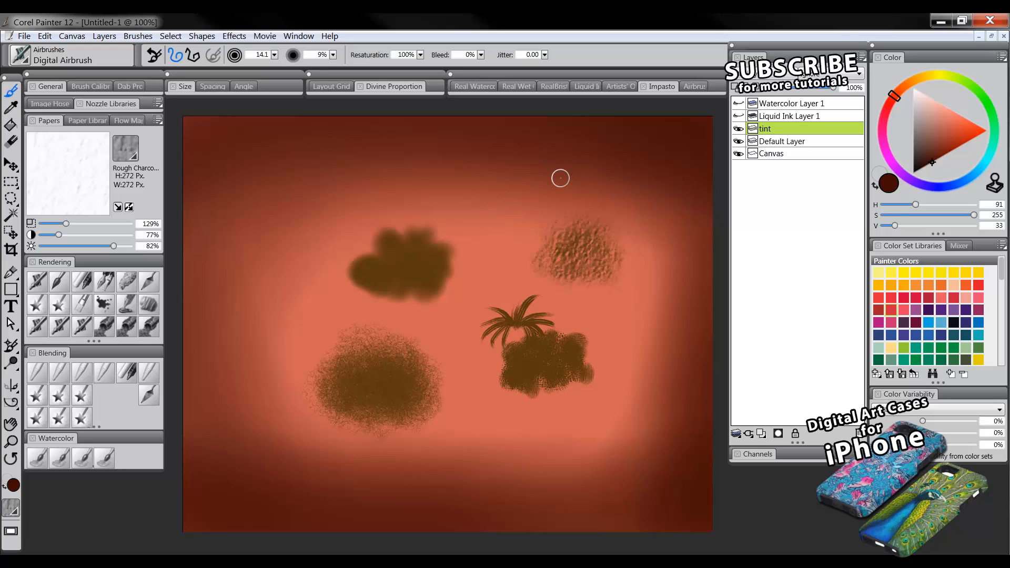
mouse_move(590, 168)
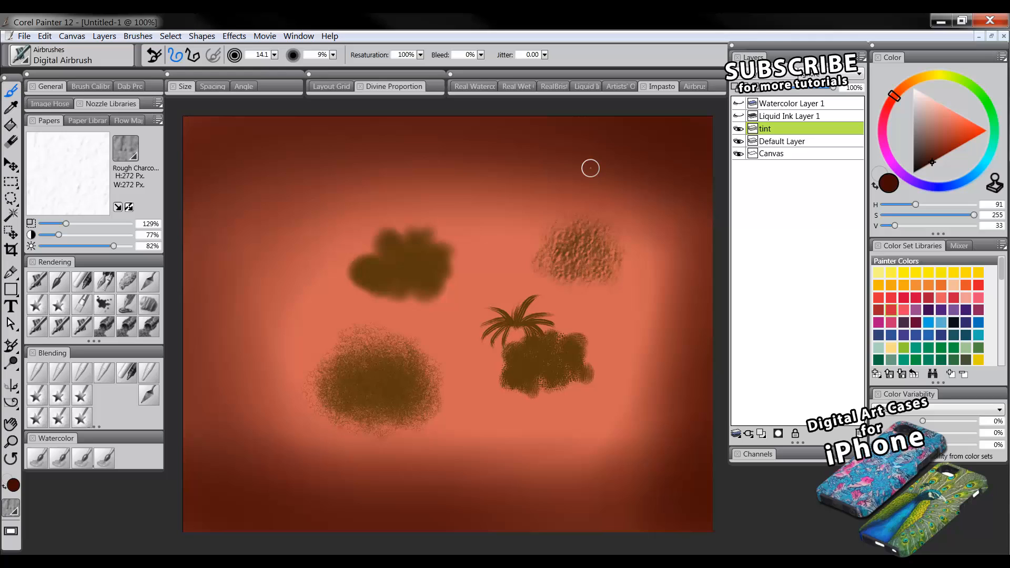